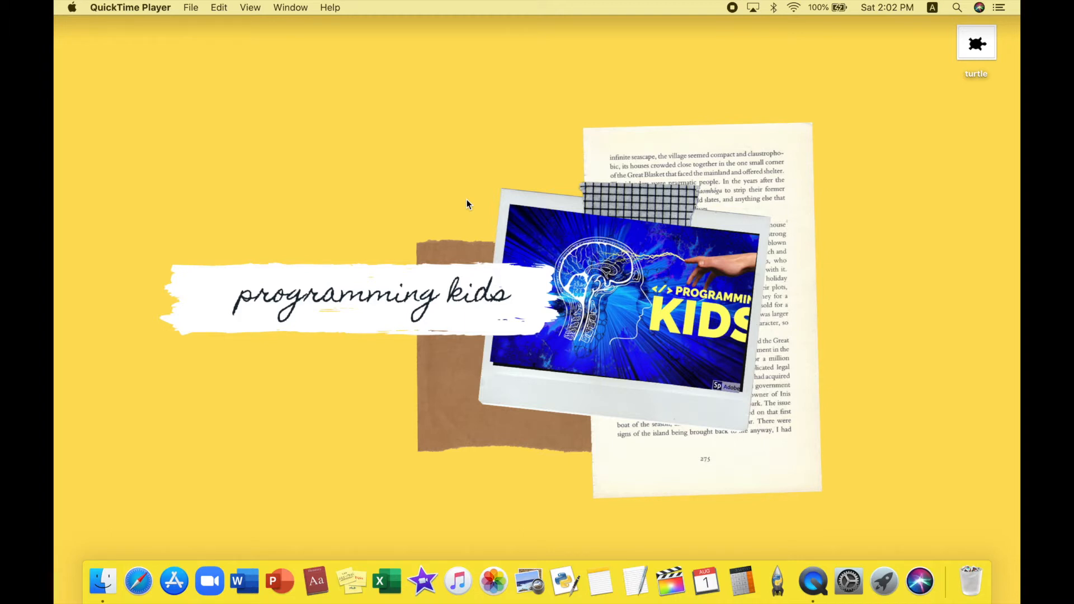
{"action": "mouse_move", "coordinate": [978, 63]}
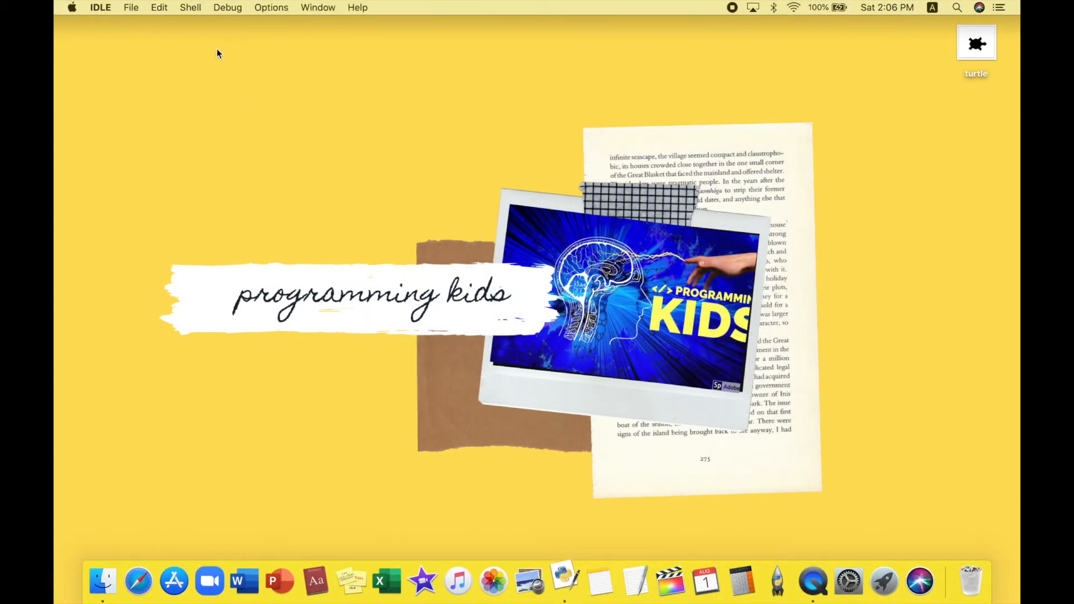
Start a new blank script headed with the comment #myturtle.py.
{"action": "left_click", "coordinate": [130, 8]}
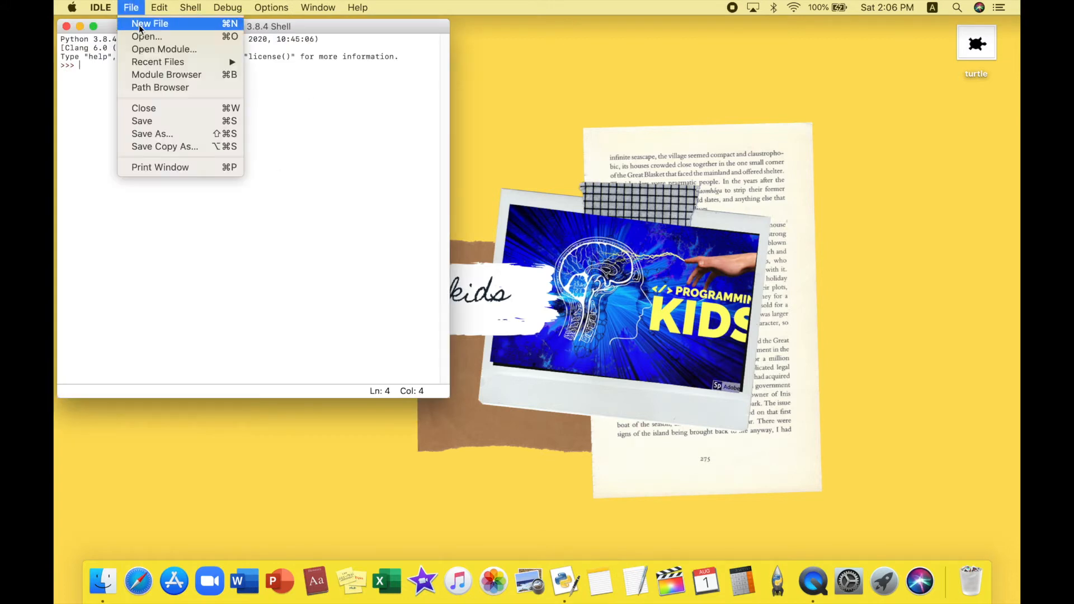
{"action": "left_click", "coordinate": [149, 24]}
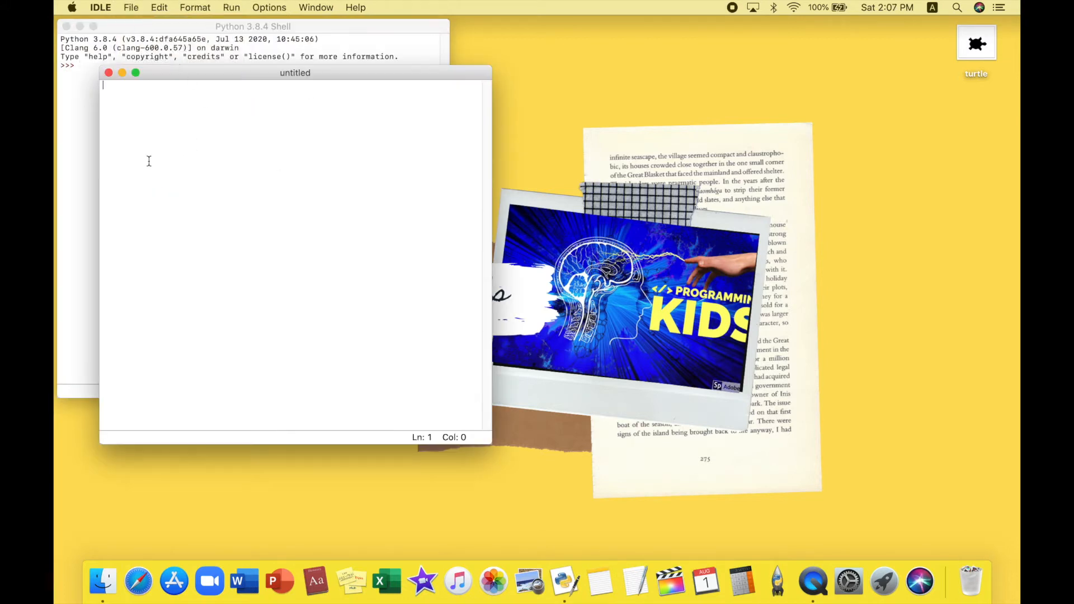
{"action": "type", "text": "#"}
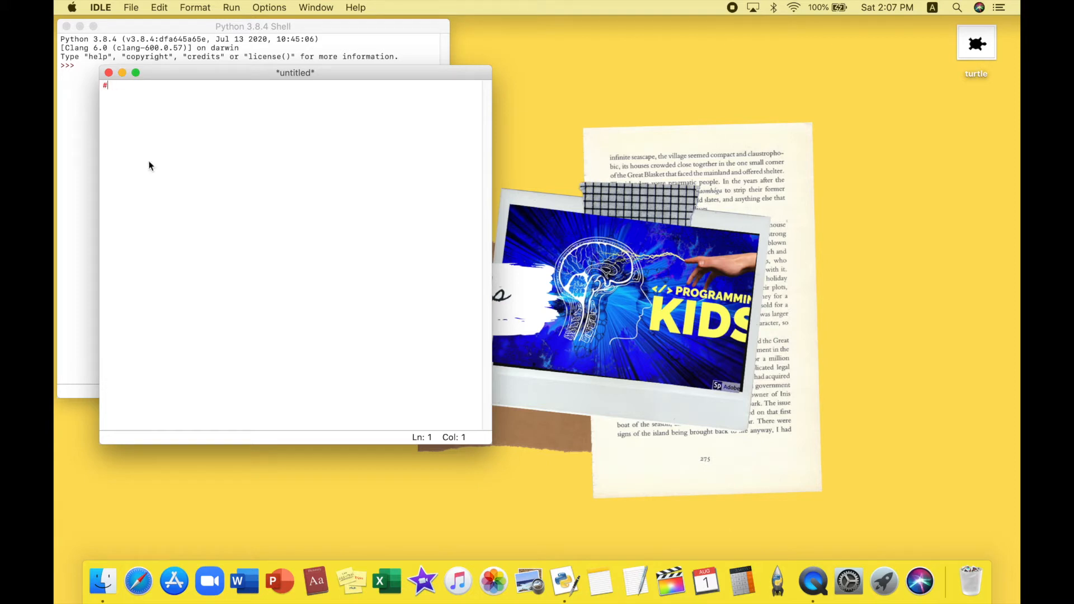
{"action": "type", "text": "myturt"}
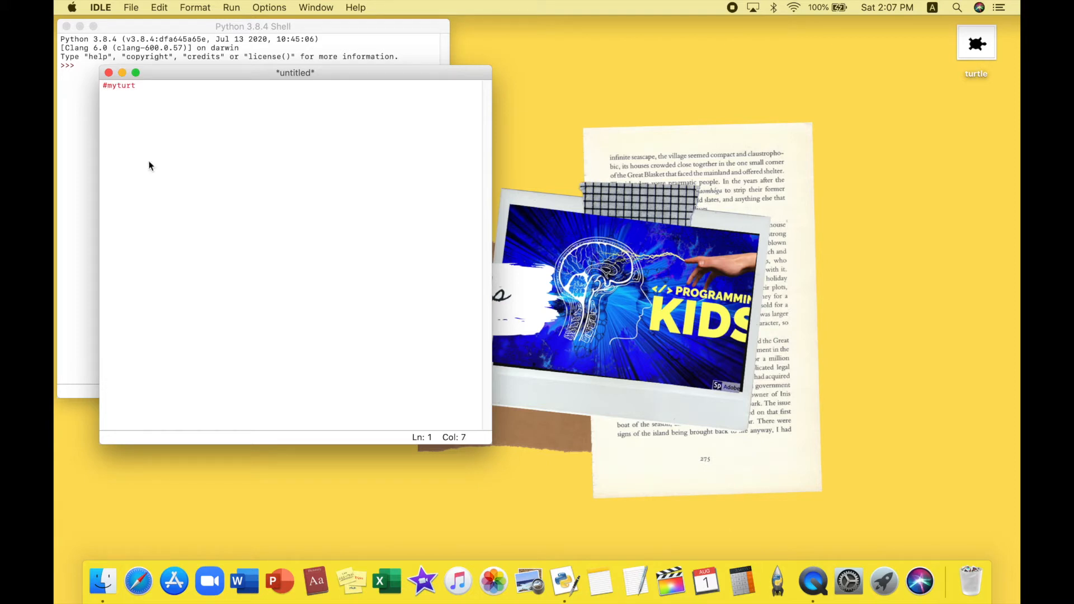
{"action": "type", "text": "le.py"}
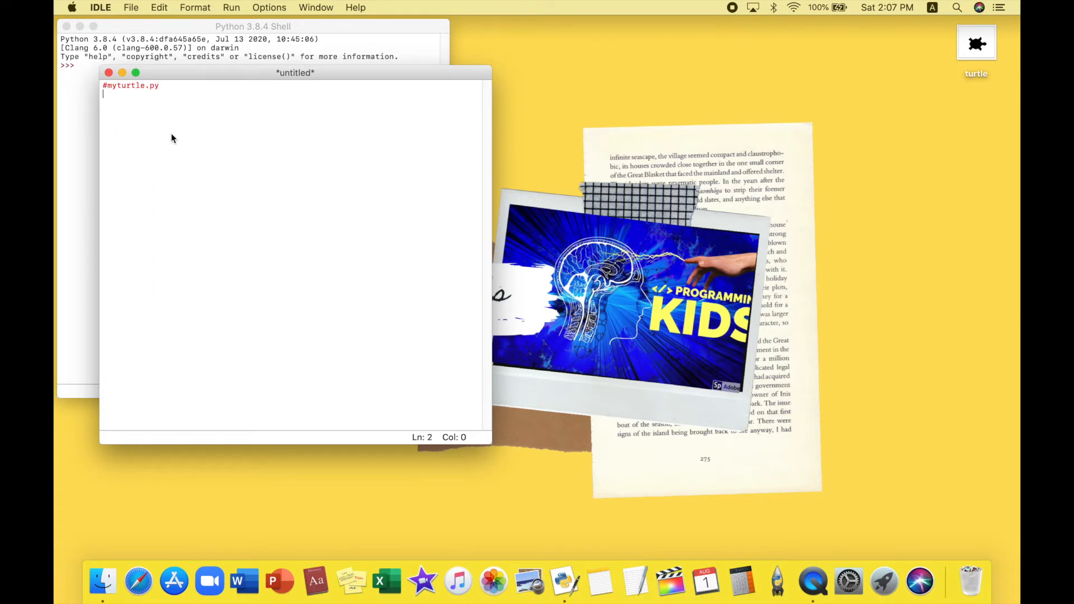
{"action": "mouse_move", "coordinate": [169, 98]}
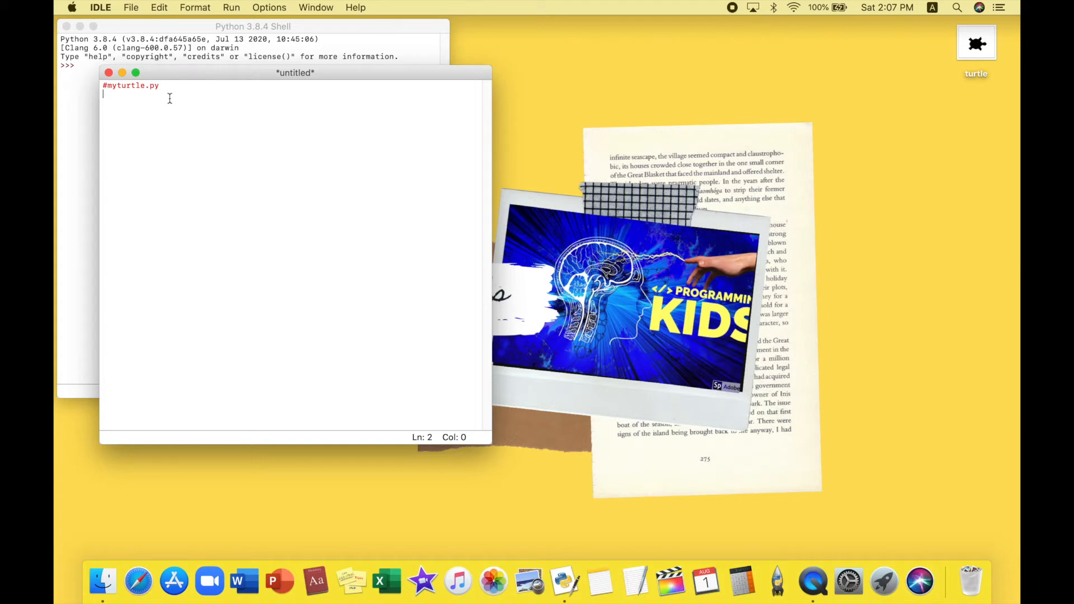
Add the line import turtle and move to a new line.
{"action": "type", "text": "im"}
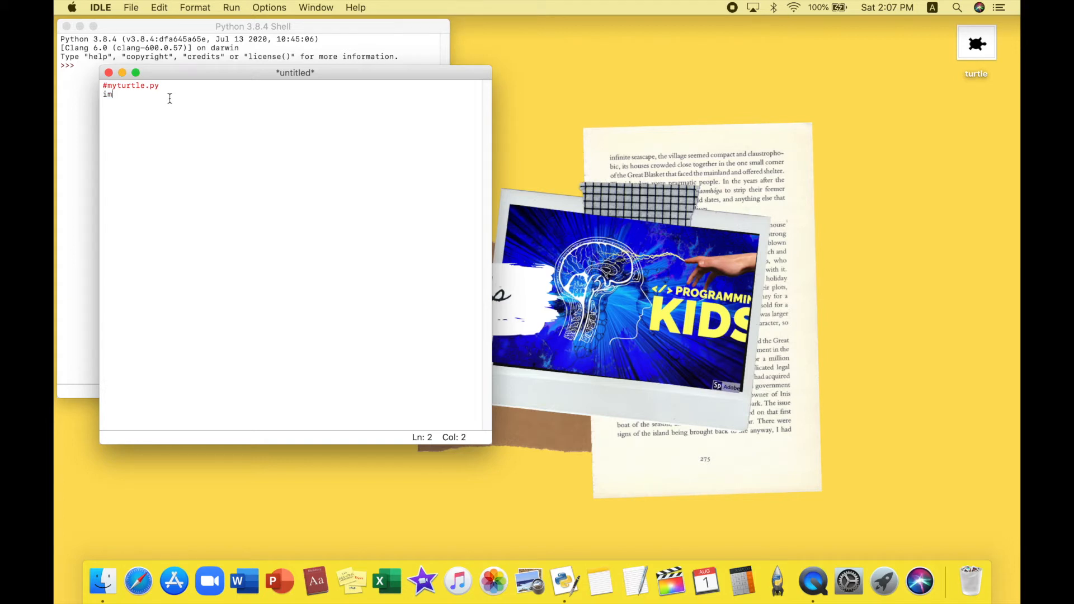
{"action": "type", "text": "port"}
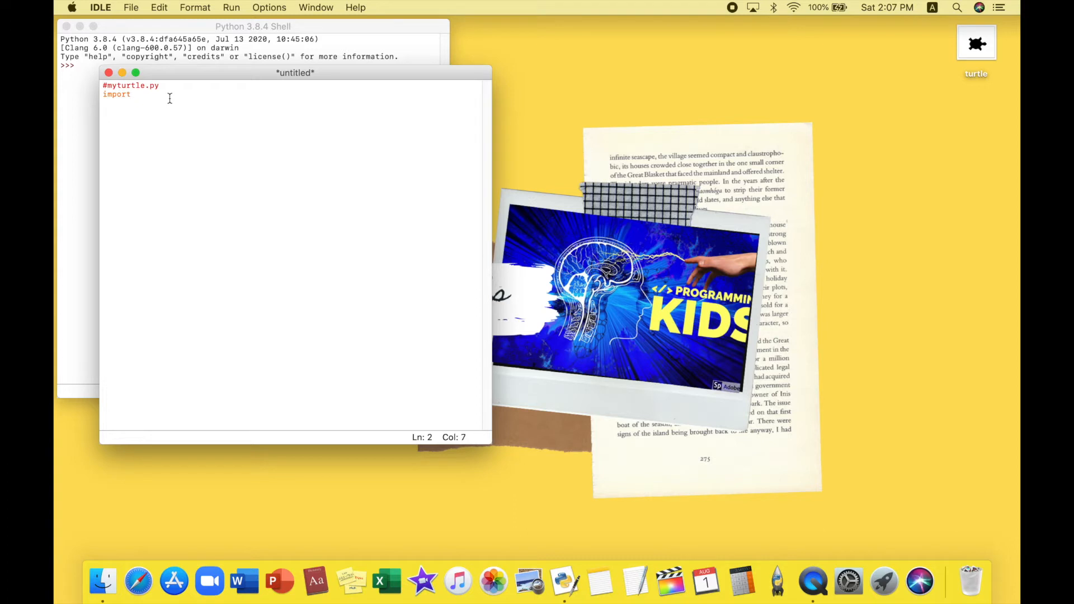
{"action": "type", "text": "turtle"}
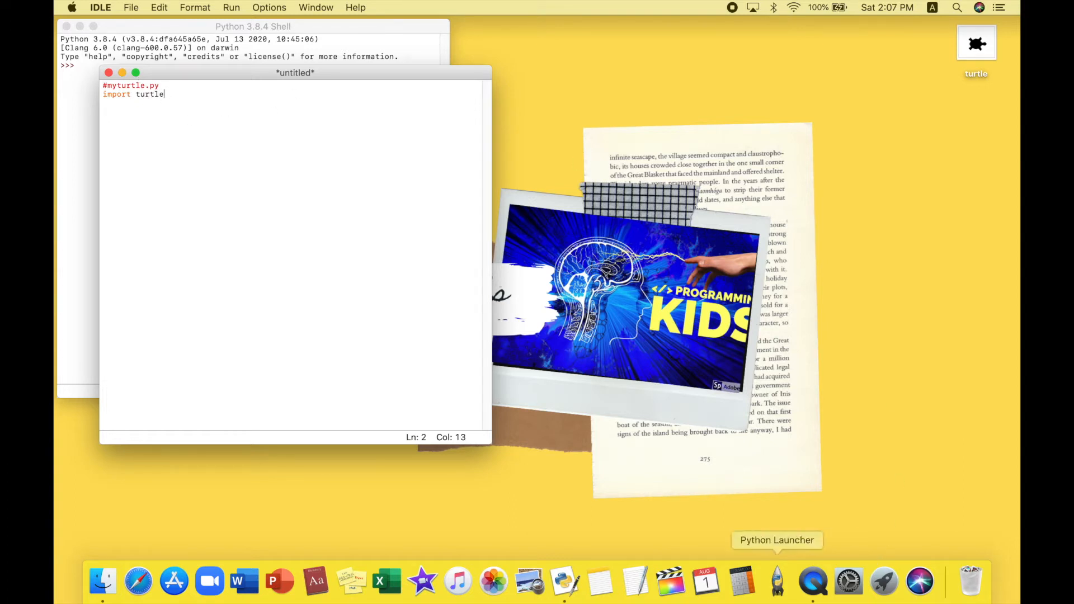
{"action": "key", "text": "Return"}
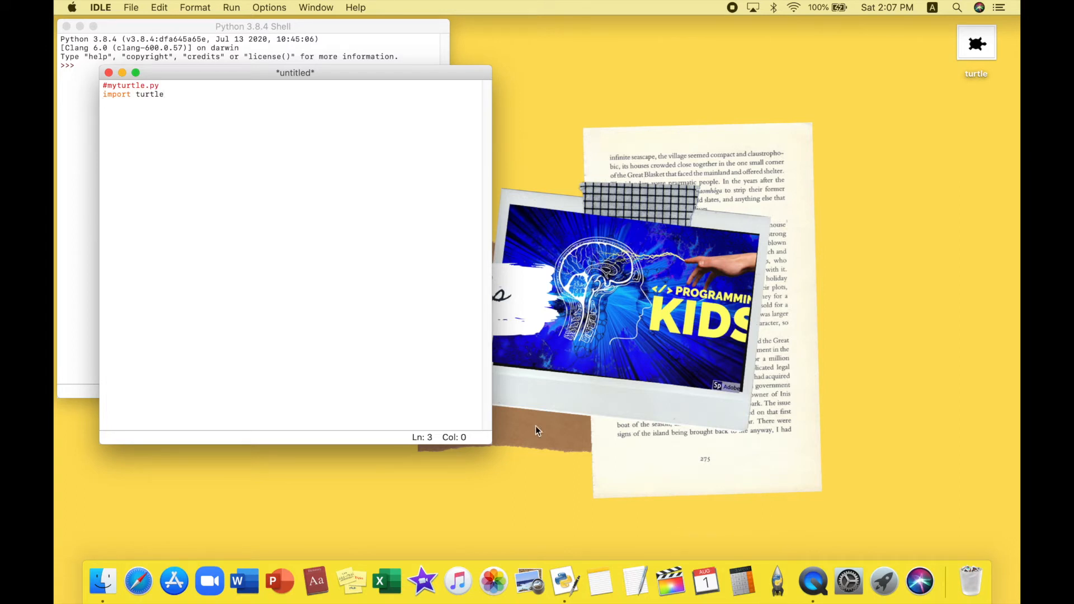
Create the turtle object with t = turtle.Turtle().
{"action": "type", "text": "t"}
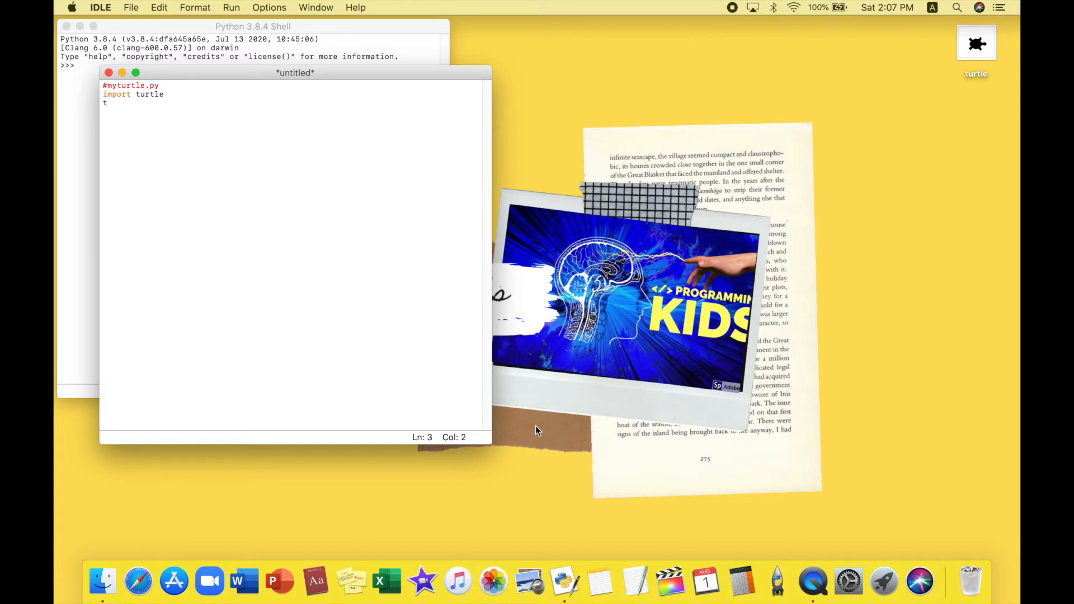
{"action": "type", "text": "= turt"}
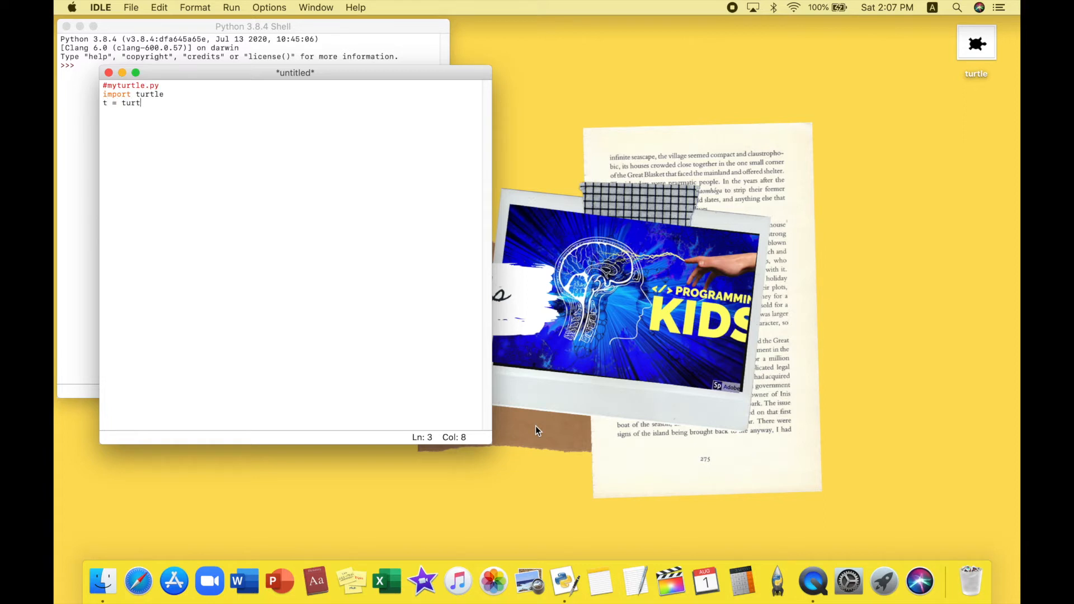
{"action": "type", "text": "le.T"}
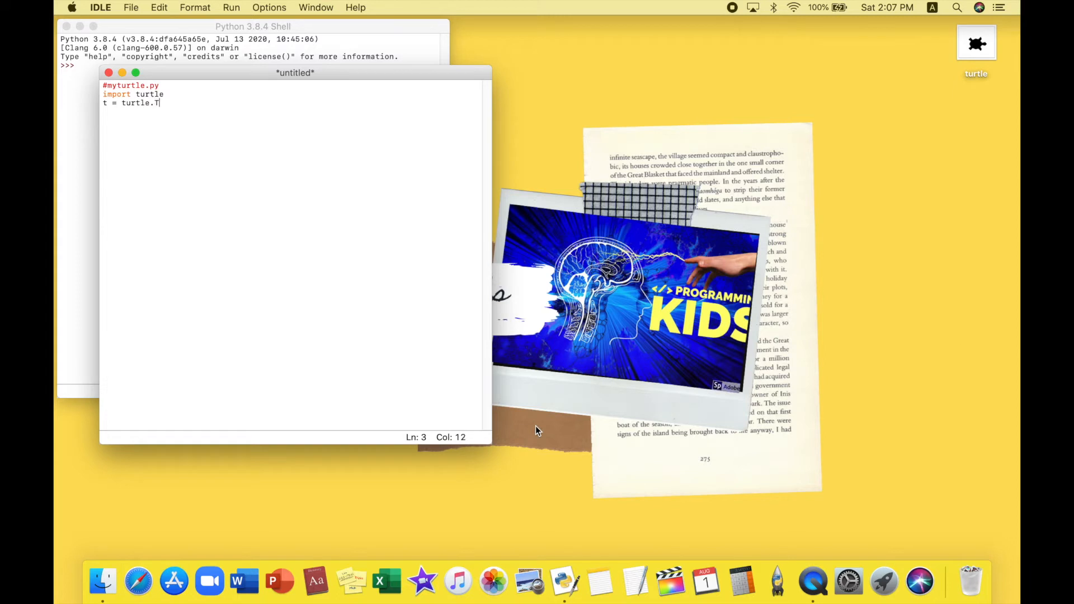
{"action": "type", "text": "urtle("}
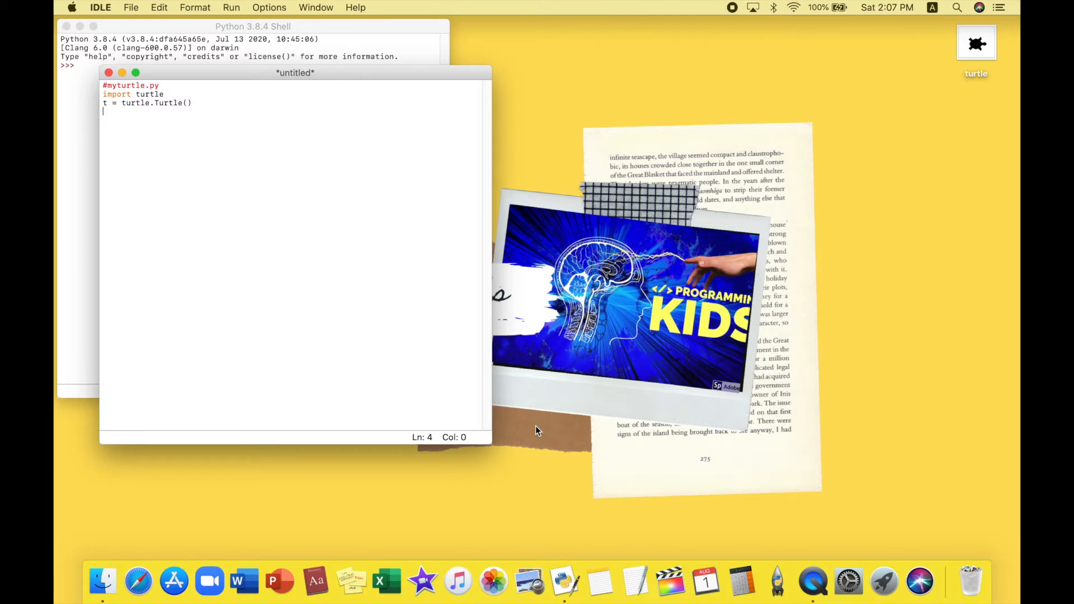
Set the turtle's colour with t.color("blue").
{"action": "type", "text": "t"}
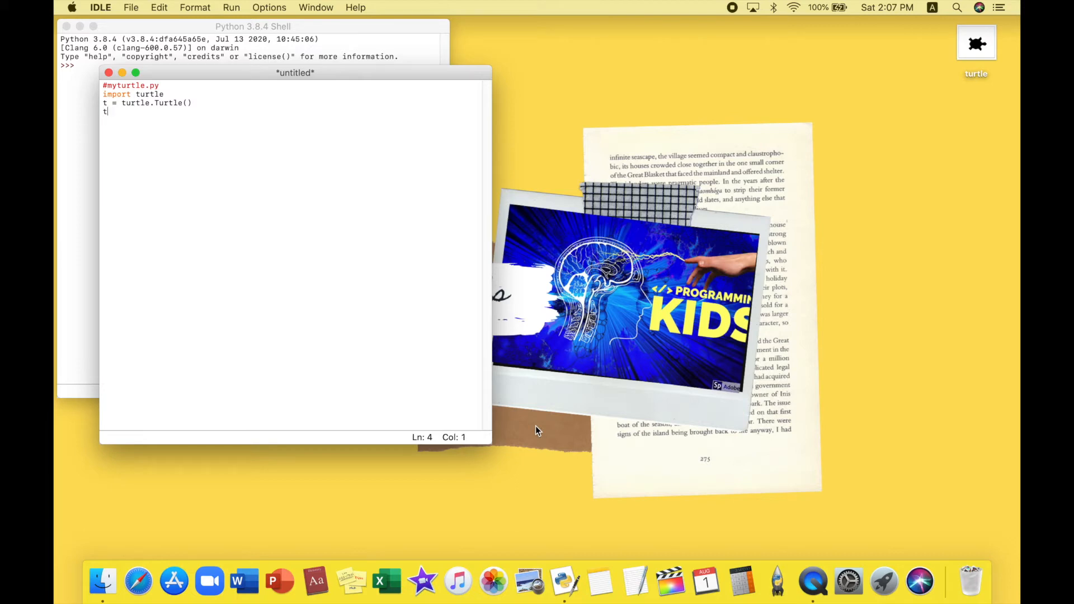
{"action": "type", "text": ".color"}
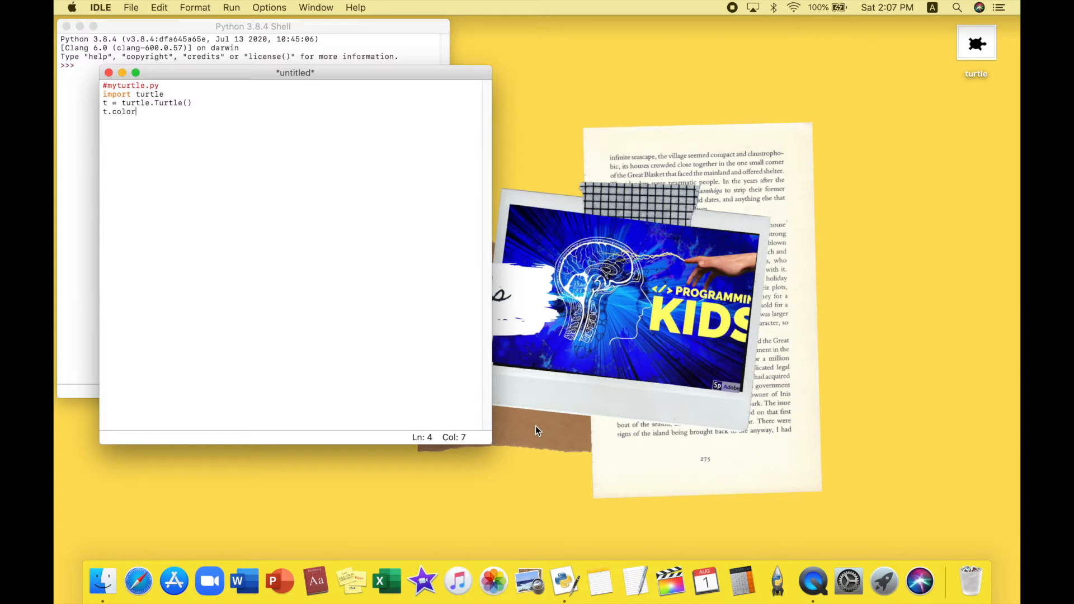
{"action": "type", "text": "(blu"}
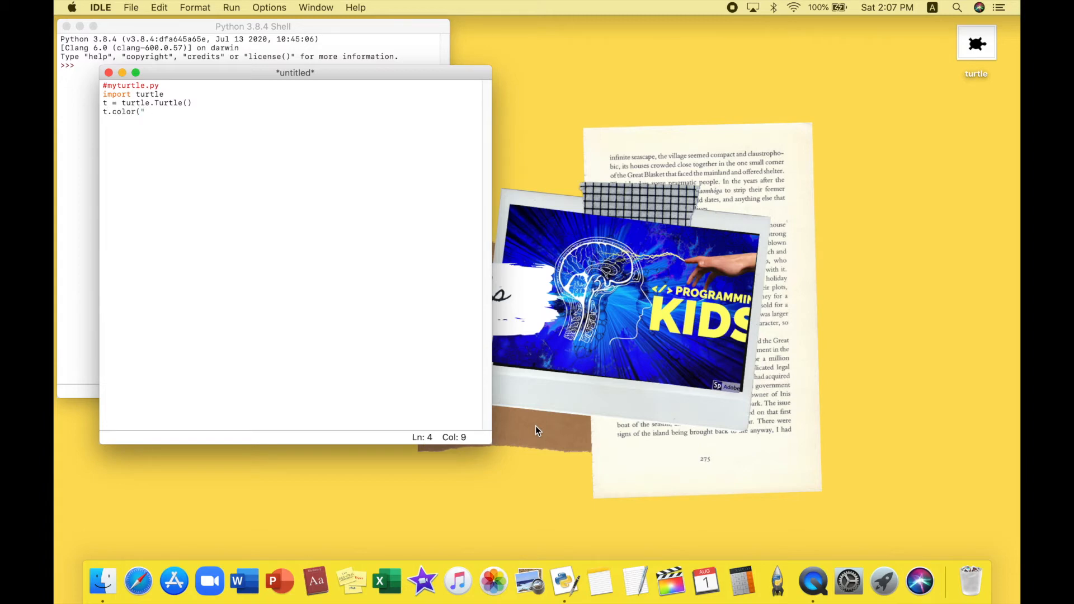
{"action": "type", "text": "blue\""}
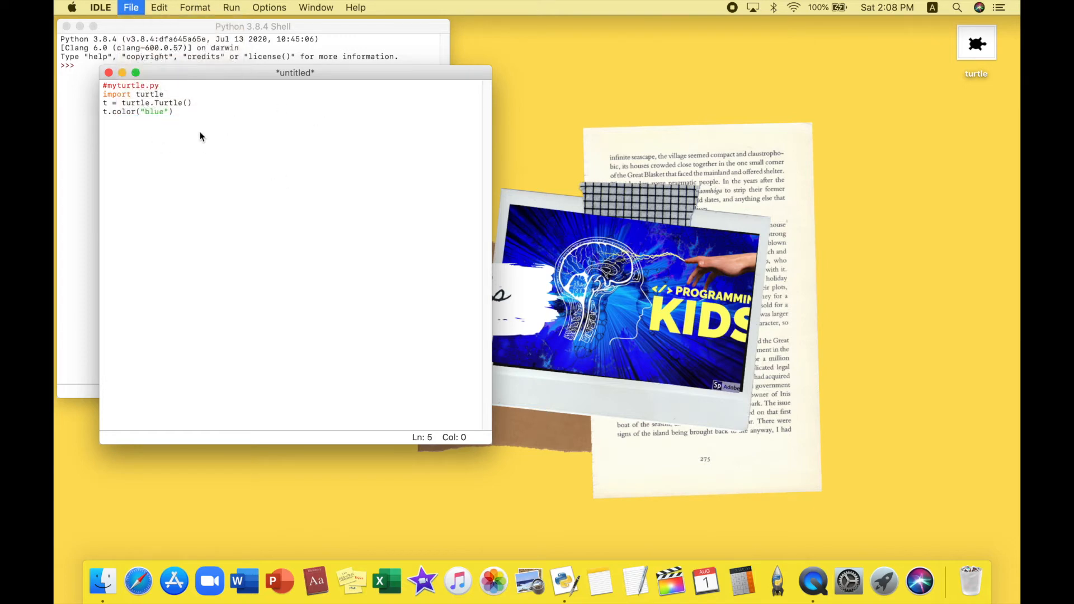
Save the script to the Desktop under the name myturtle.
{"action": "left_click", "coordinate": [391, 139]}
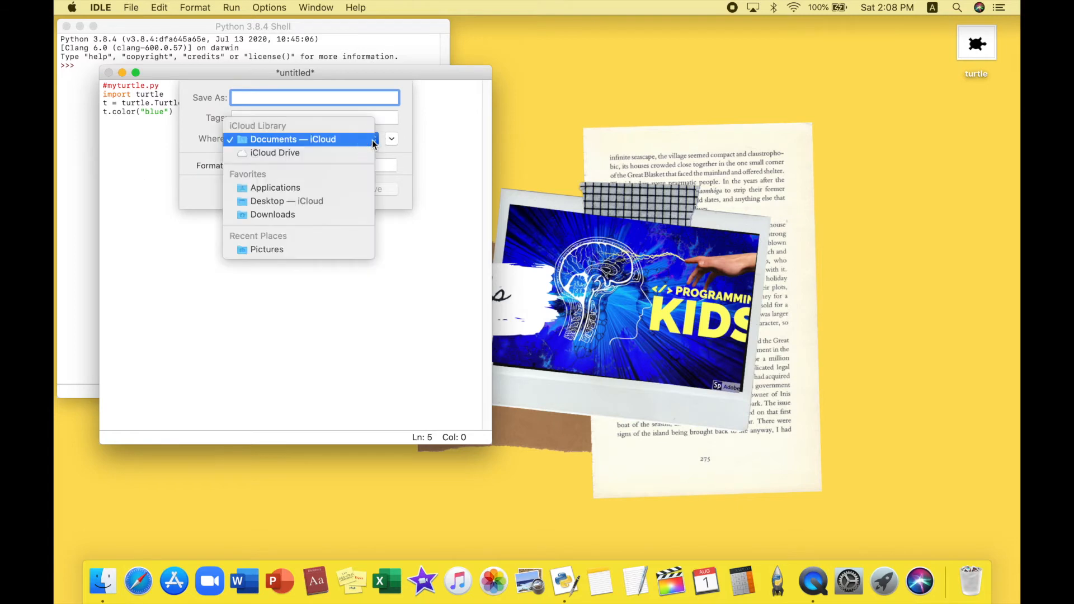
{"action": "left_click", "coordinate": [287, 200]}
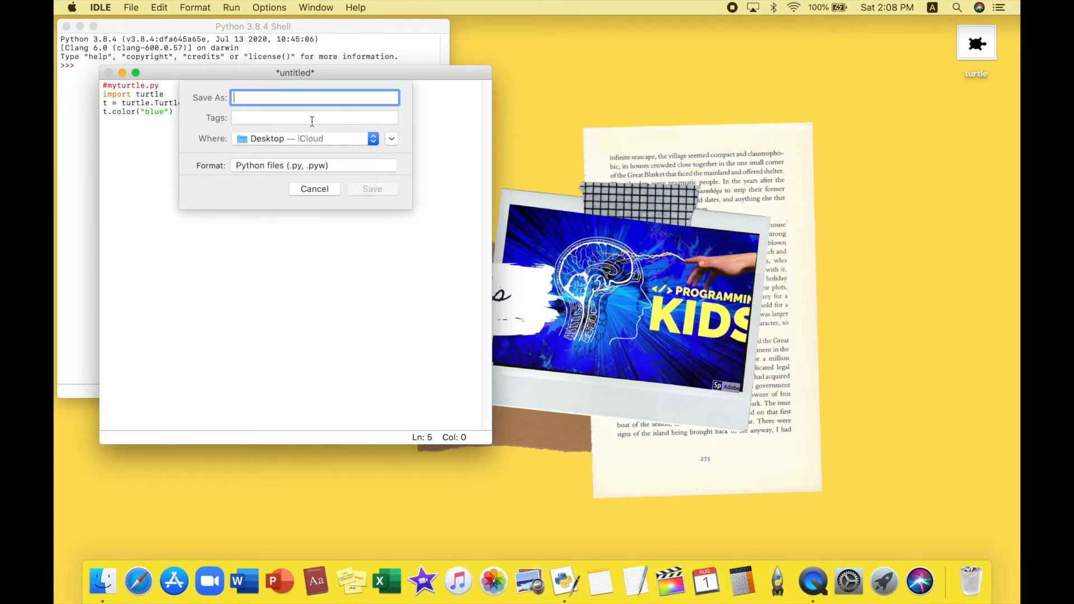
{"action": "mouse_move", "coordinate": [300, 108]}
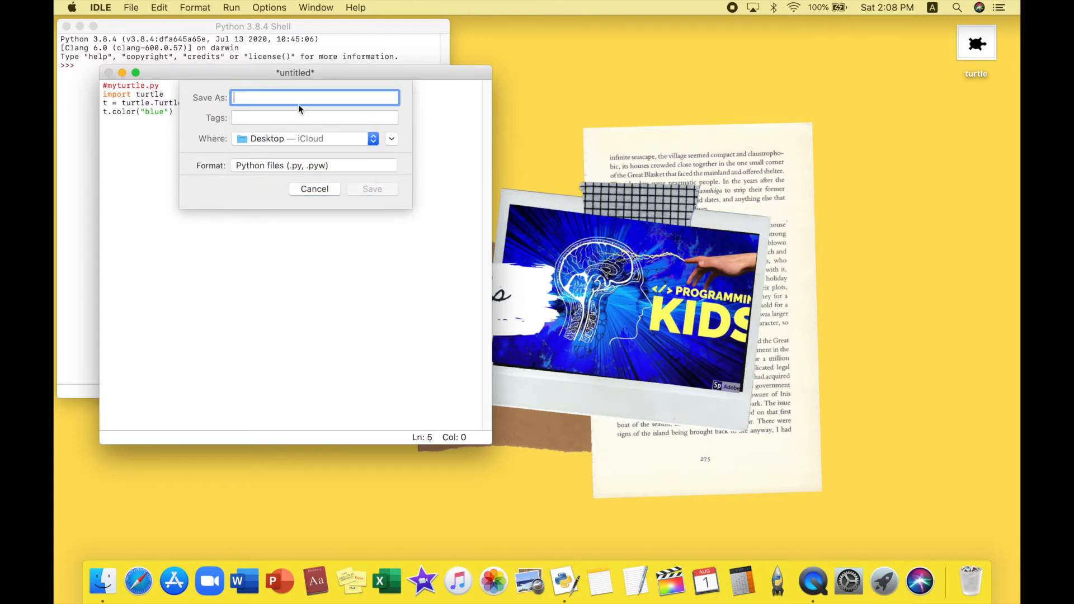
{"action": "type", "text": "turt"}
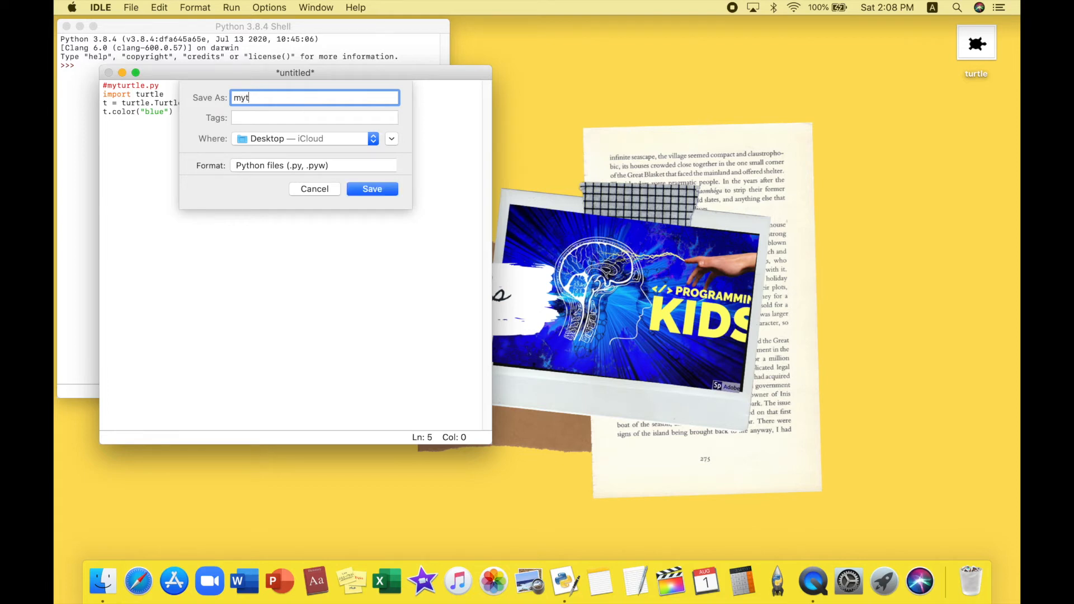
{"action": "type", "text": "urtle"}
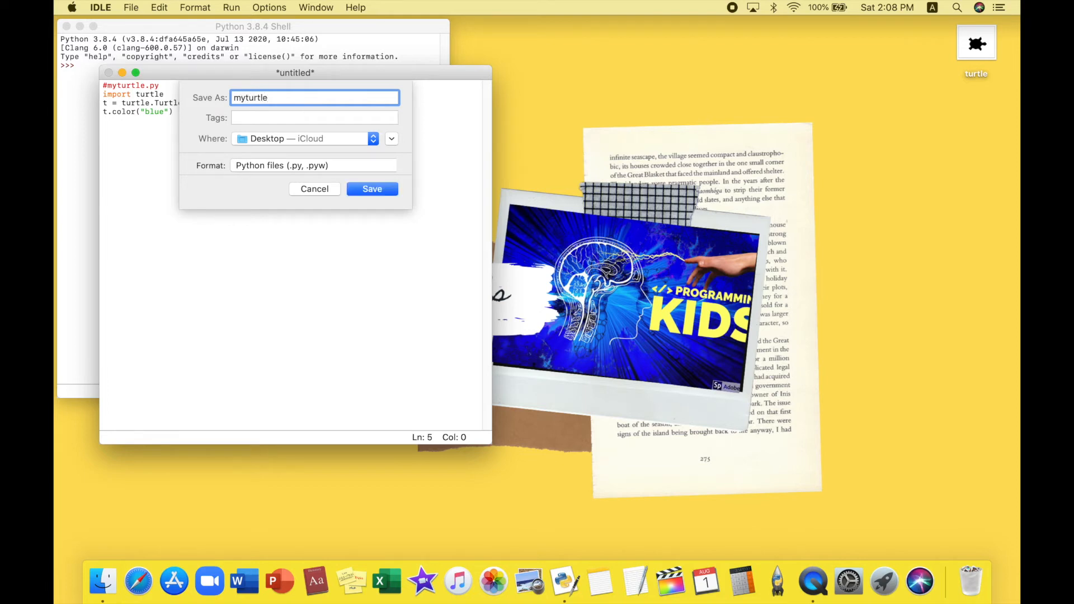
{"action": "left_click", "coordinate": [372, 188]}
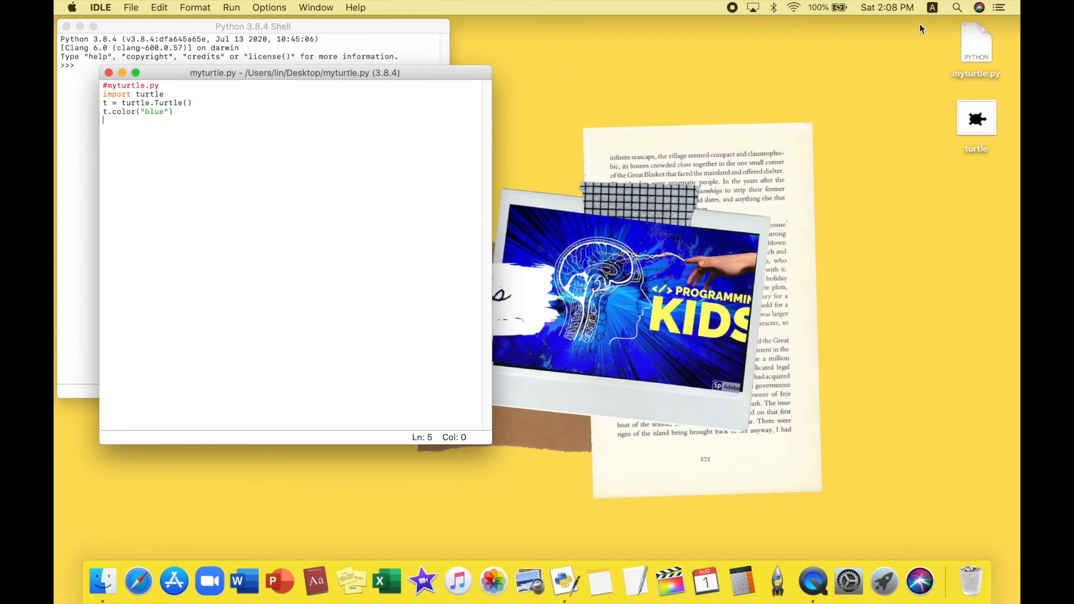
{"action": "mouse_move", "coordinate": [907, 98]}
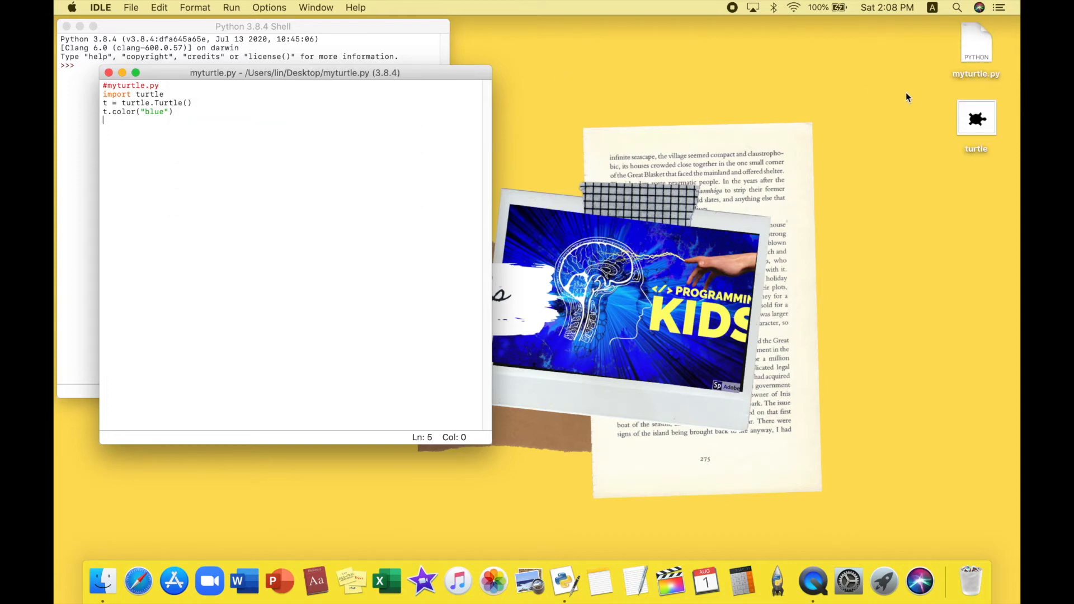
{"action": "mouse_move", "coordinate": [231, 7]}
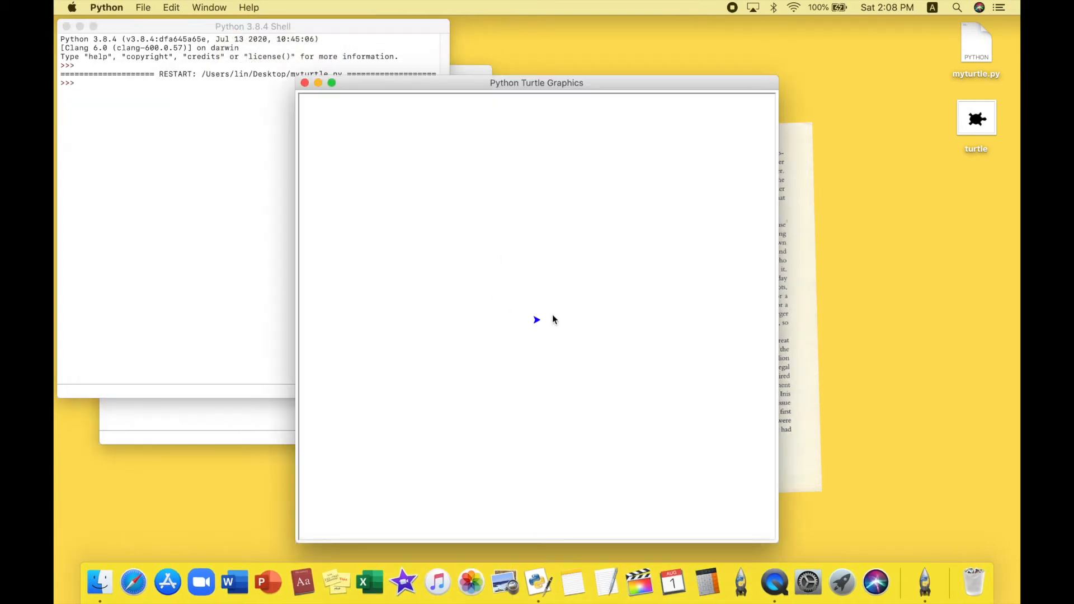
{"action": "mouse_move", "coordinate": [552, 377]}
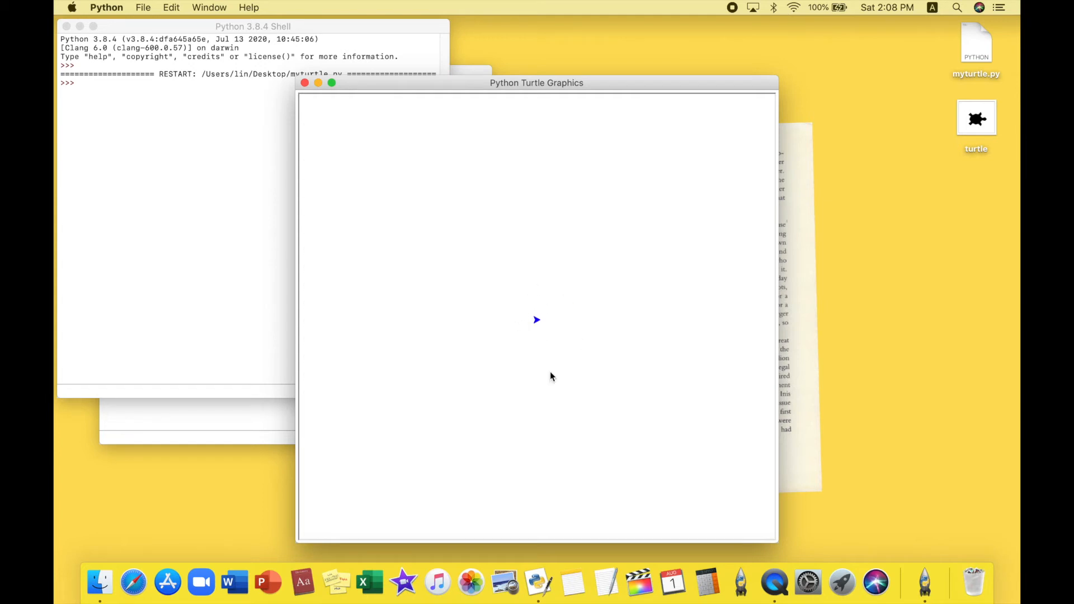
{"action": "mouse_move", "coordinate": [523, 333]}
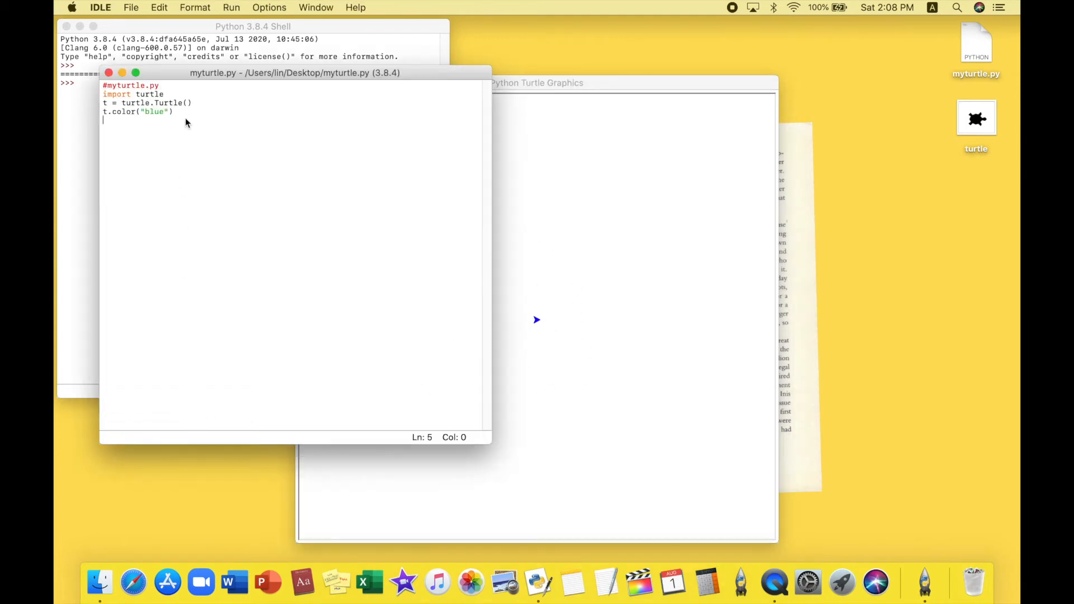
{"action": "mouse_move", "coordinate": [187, 164]}
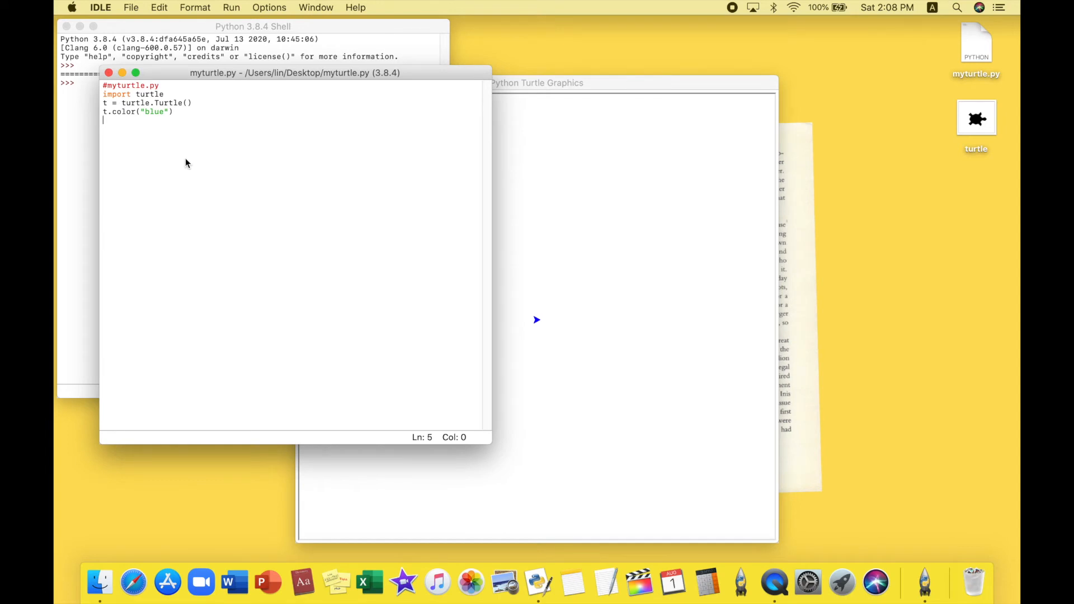
Add the line t.shape("turtle") so the turtle is drawn as a turtle.
{"action": "type", "text": "t.shap"}
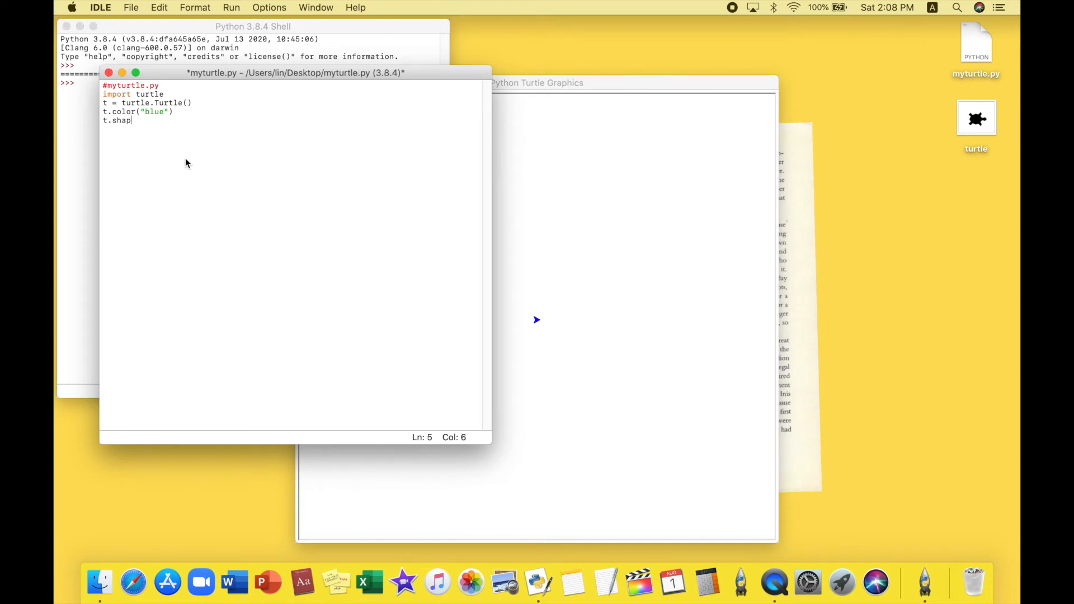
{"action": "type", "text": "e("}
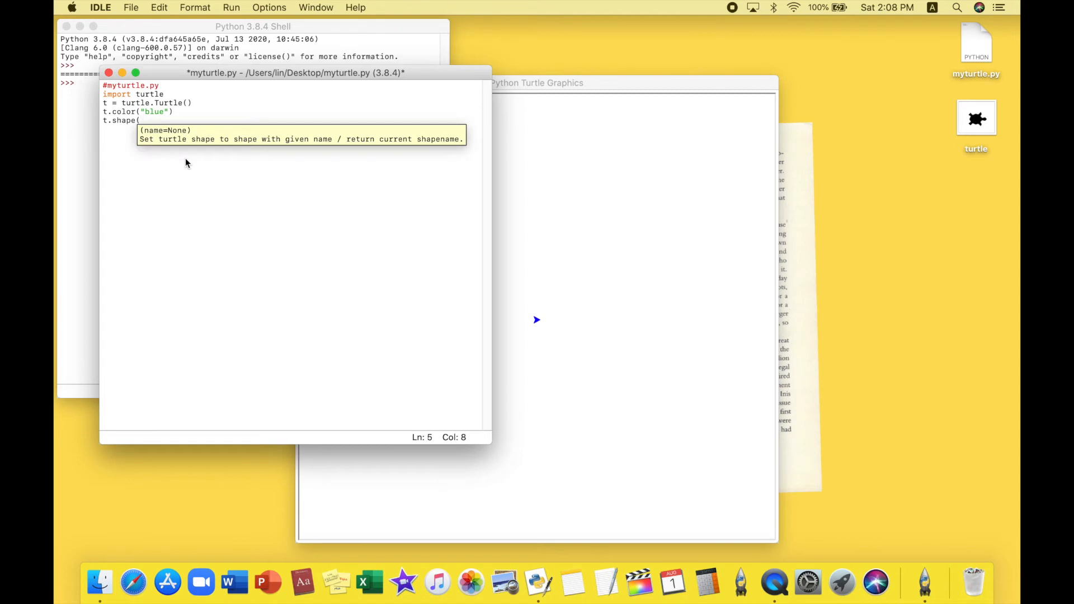
{"action": "type", "text": "\""}
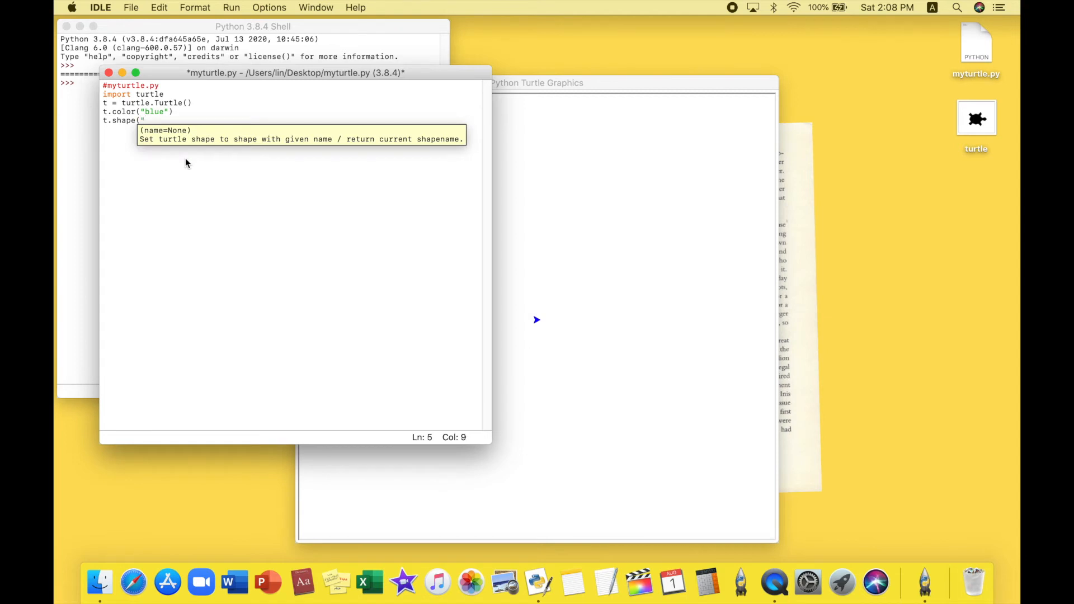
{"action": "mouse_move", "coordinate": [947, 102]}
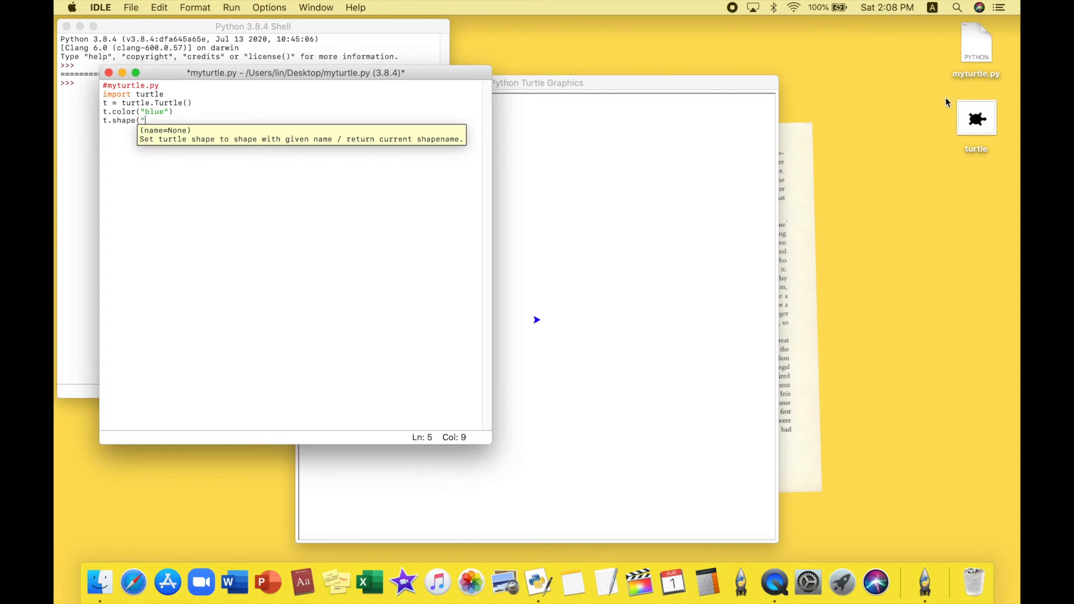
{"action": "mouse_move", "coordinate": [955, 87]}
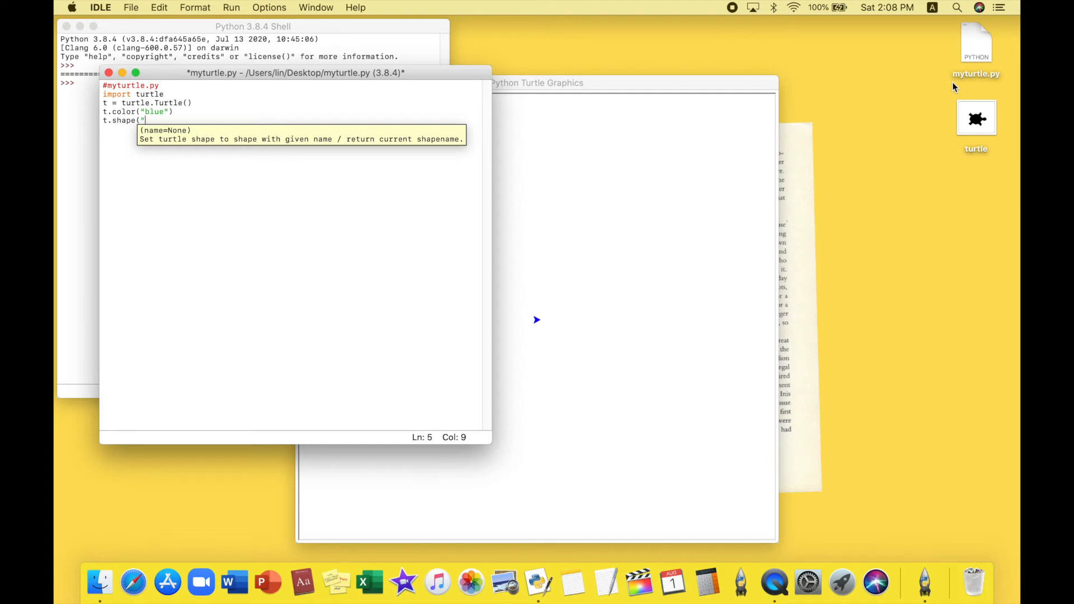
{"action": "type", "text": "turtle\")"}
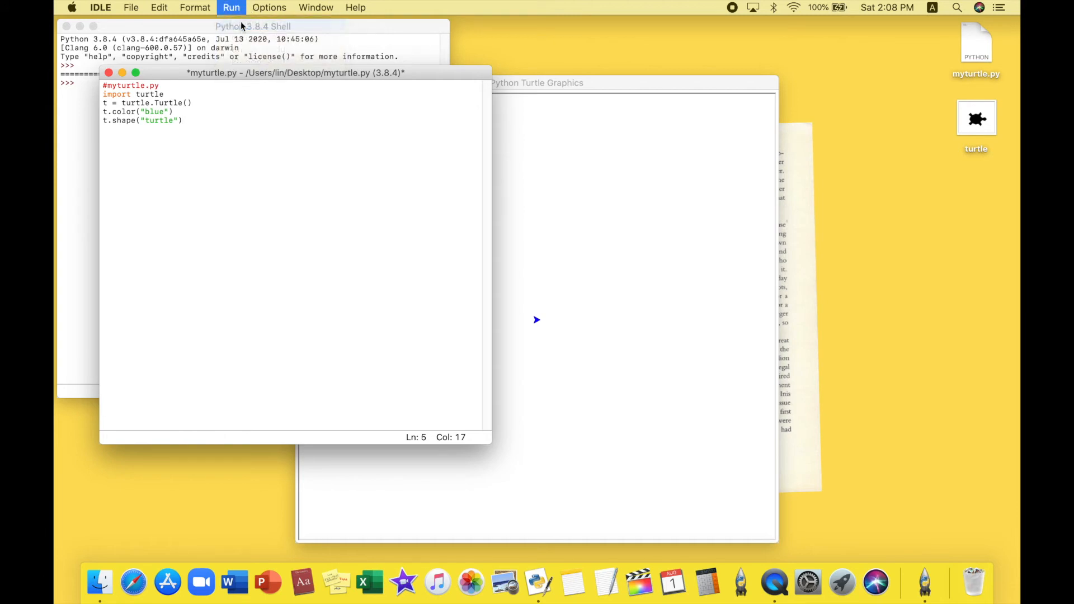
{"action": "left_click", "coordinate": [231, 7]}
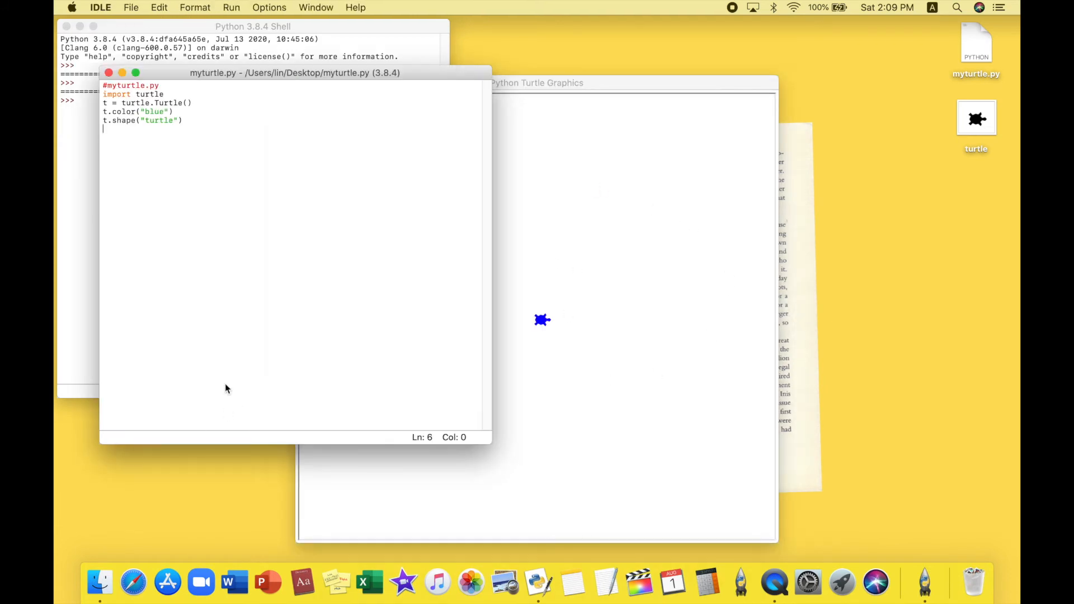
{"action": "mouse_move", "coordinate": [452, 192]}
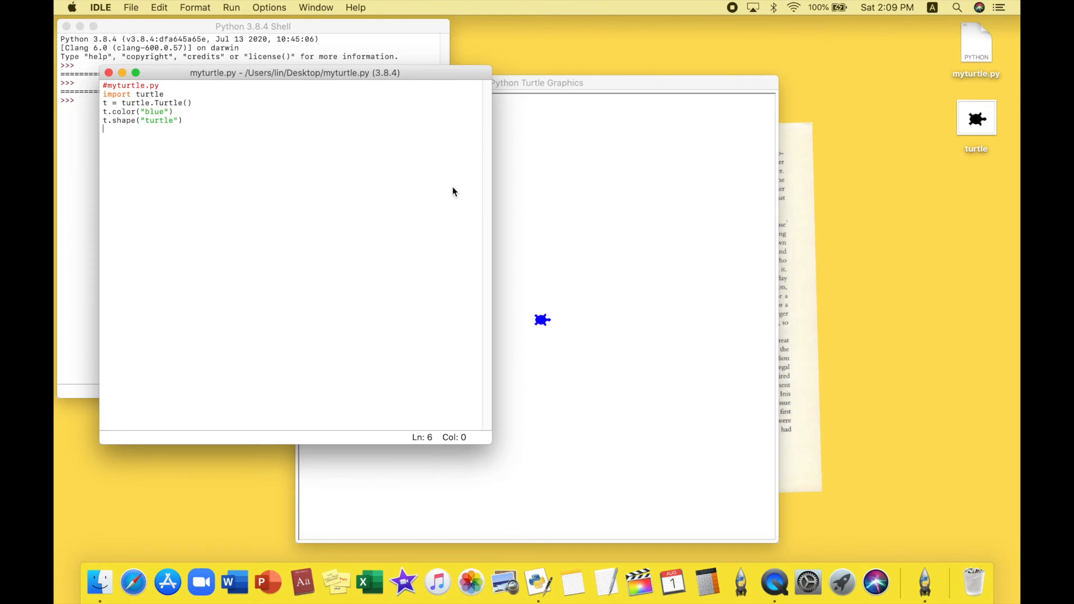
Write the loop header for i in range(4):, fixing a mistyped parenthesis.
{"action": "type", "text": "for"}
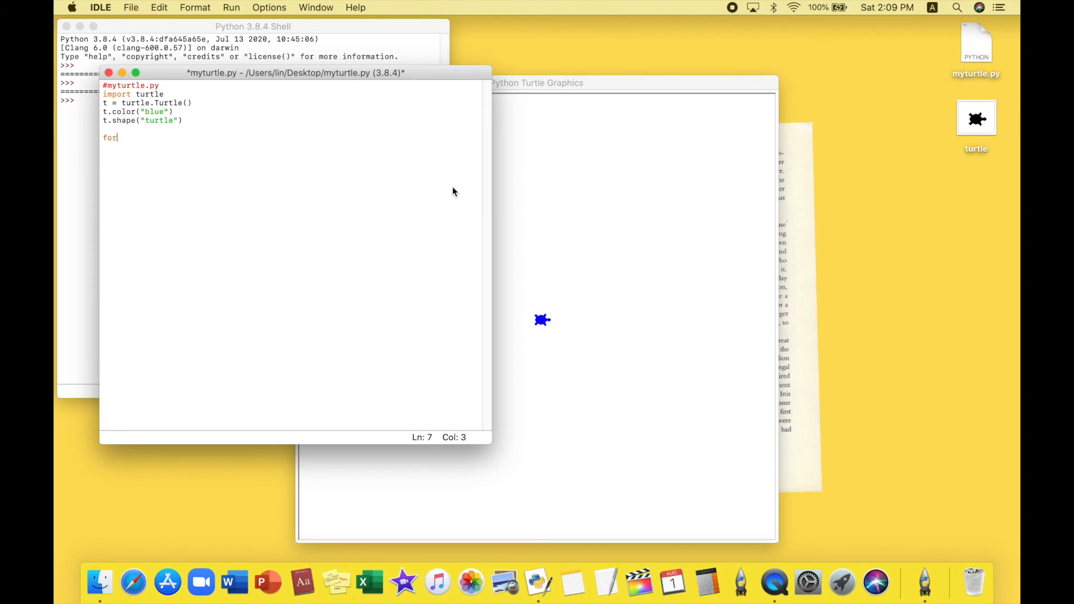
{"action": "type", "text": "i in r"}
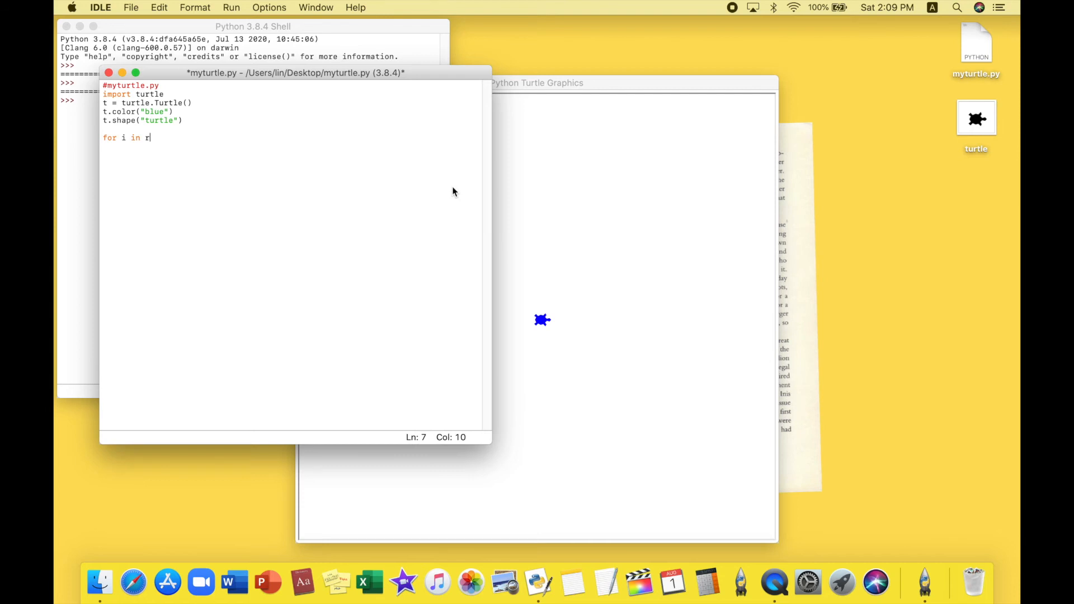
{"action": "type", "text": "ange"}
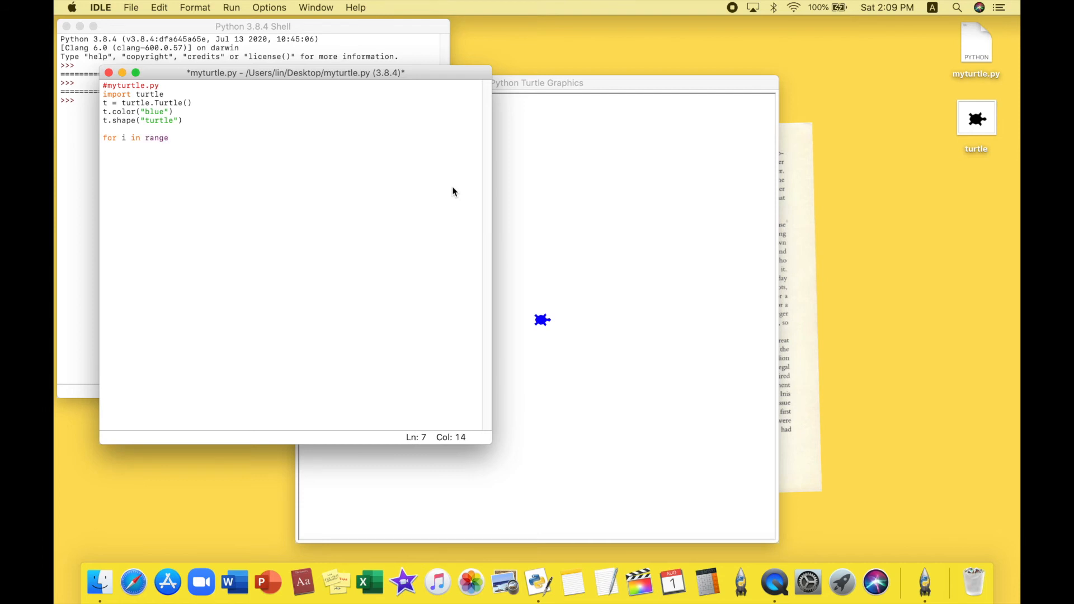
{"action": "type", "text": "94"}
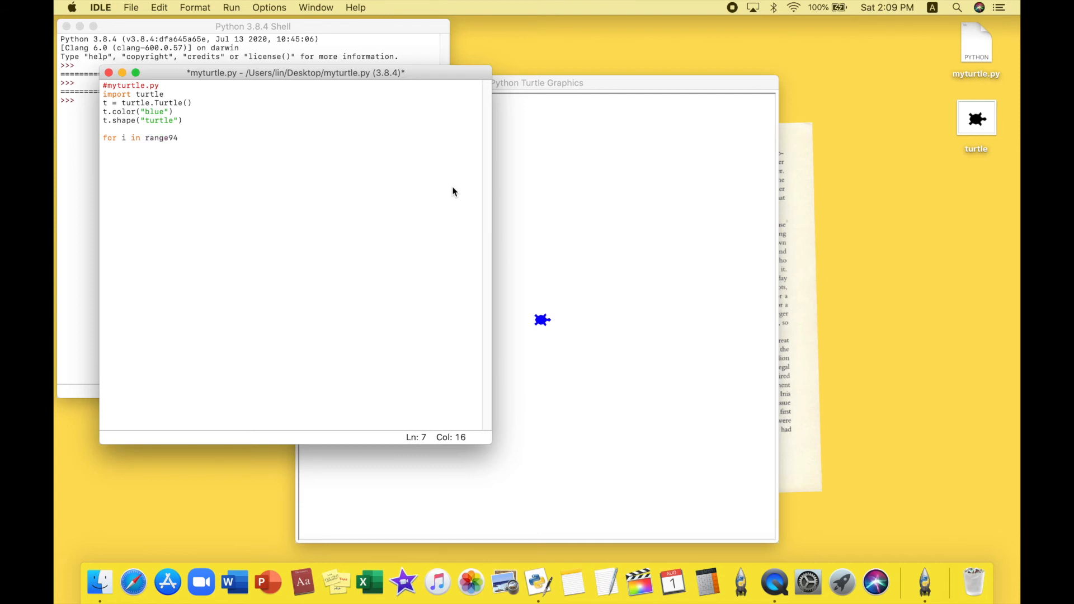
{"action": "key", "text": "backspace"}
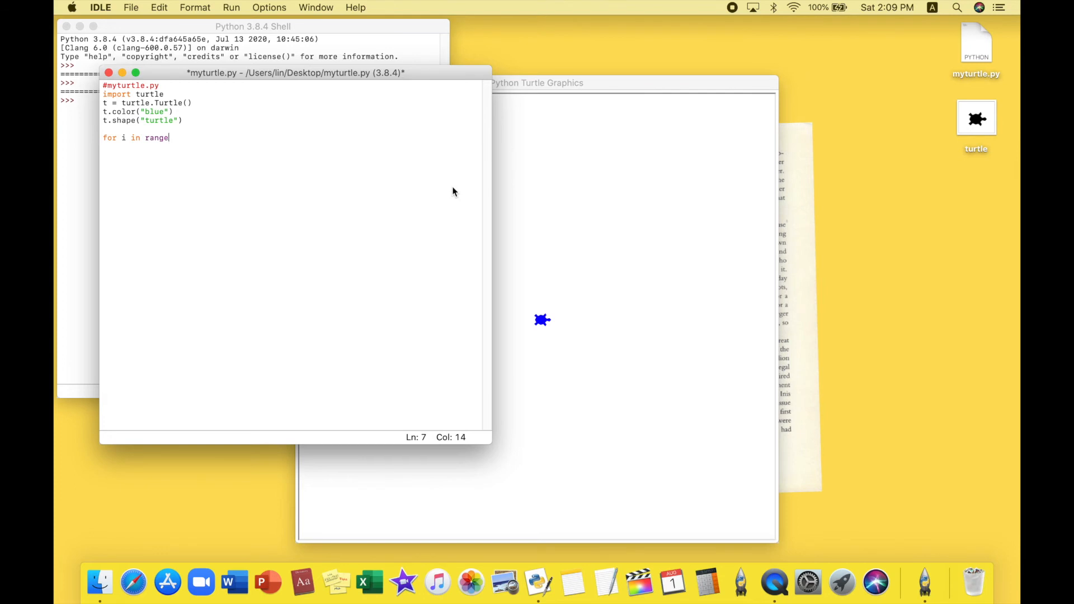
{"action": "type", "text": "("}
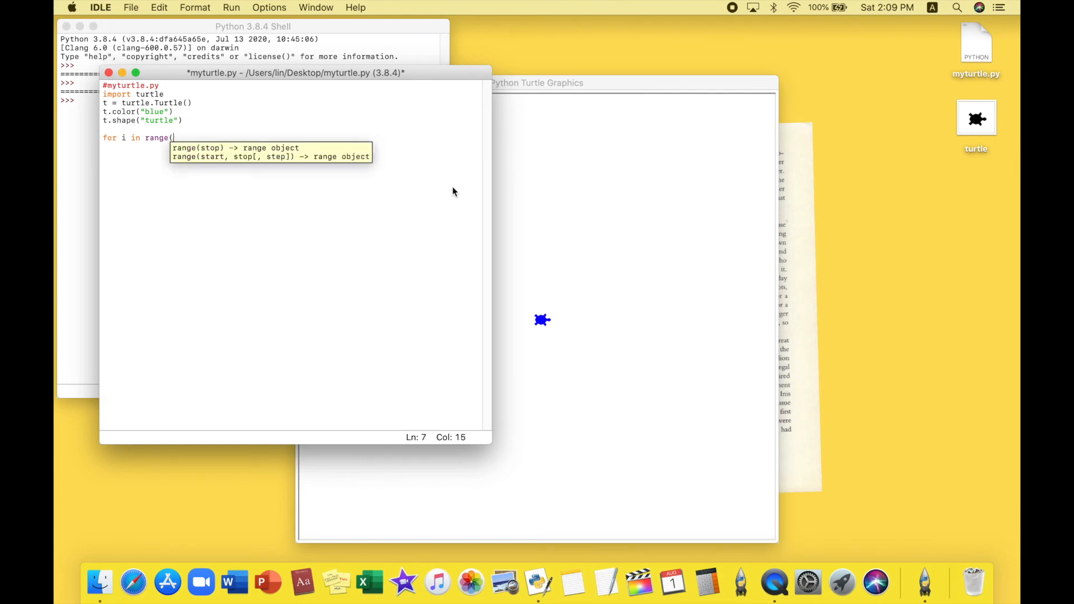
{"action": "type", "text": "4):"}
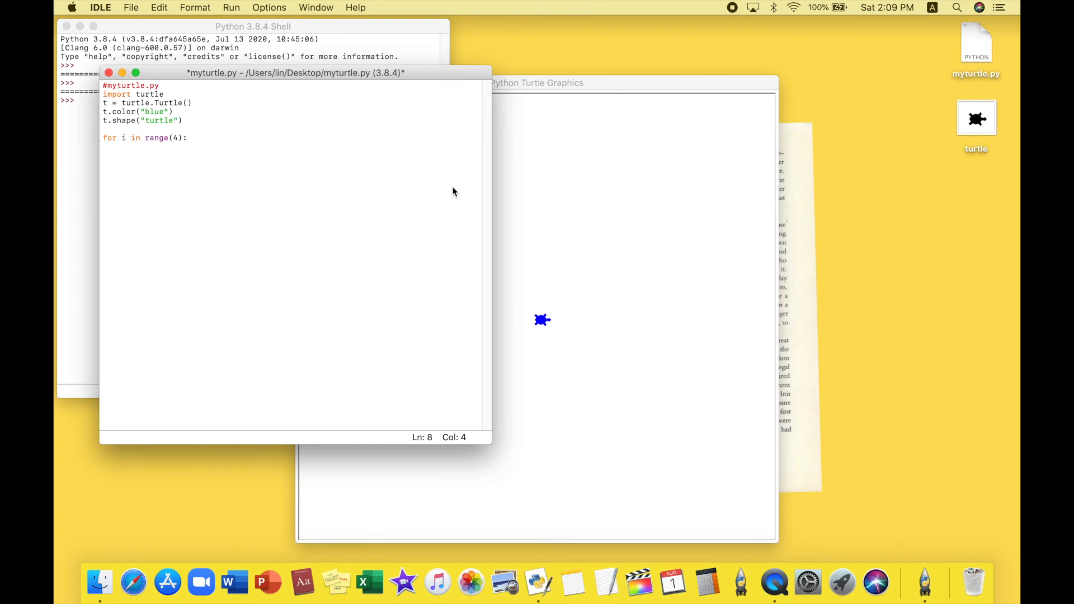
Inside the loop add t.forward(150) and t.right(90).
{"action": "type", "text": "t.forw"}
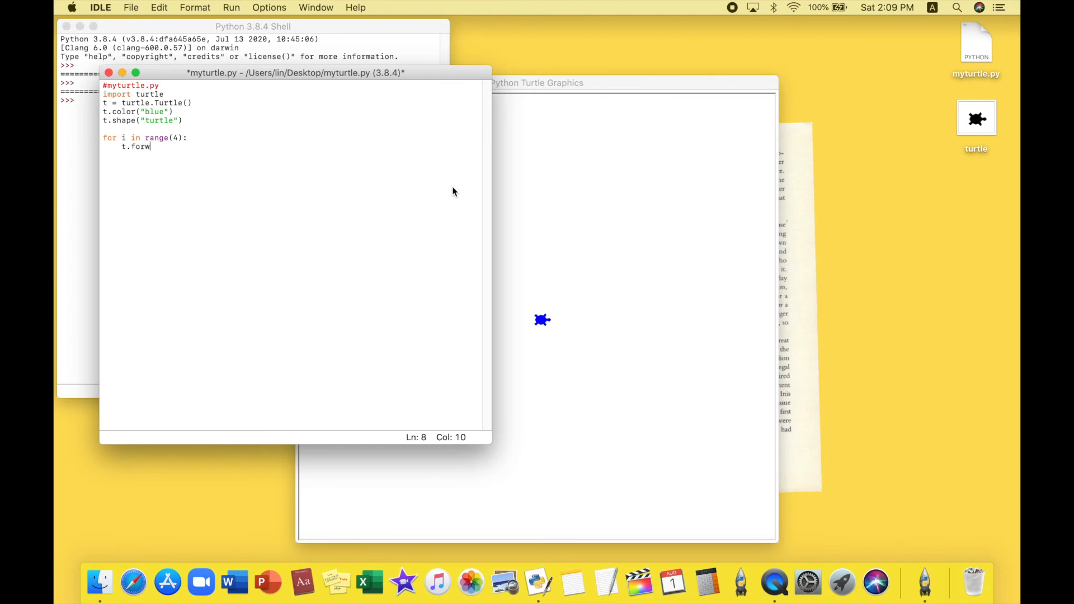
{"action": "type", "text": "ard"}
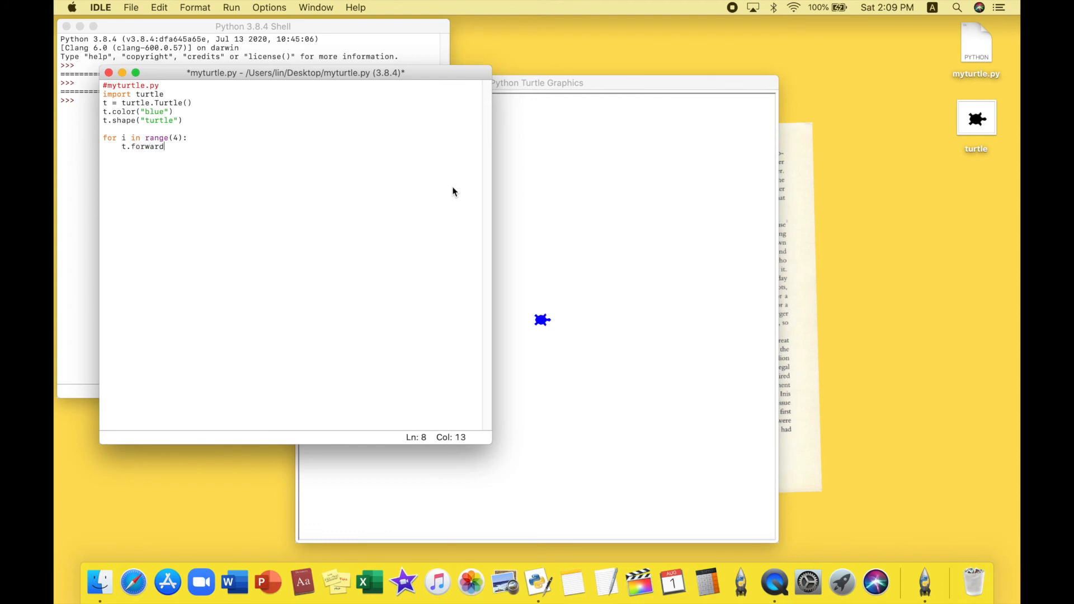
{"action": "type", "text": "("}
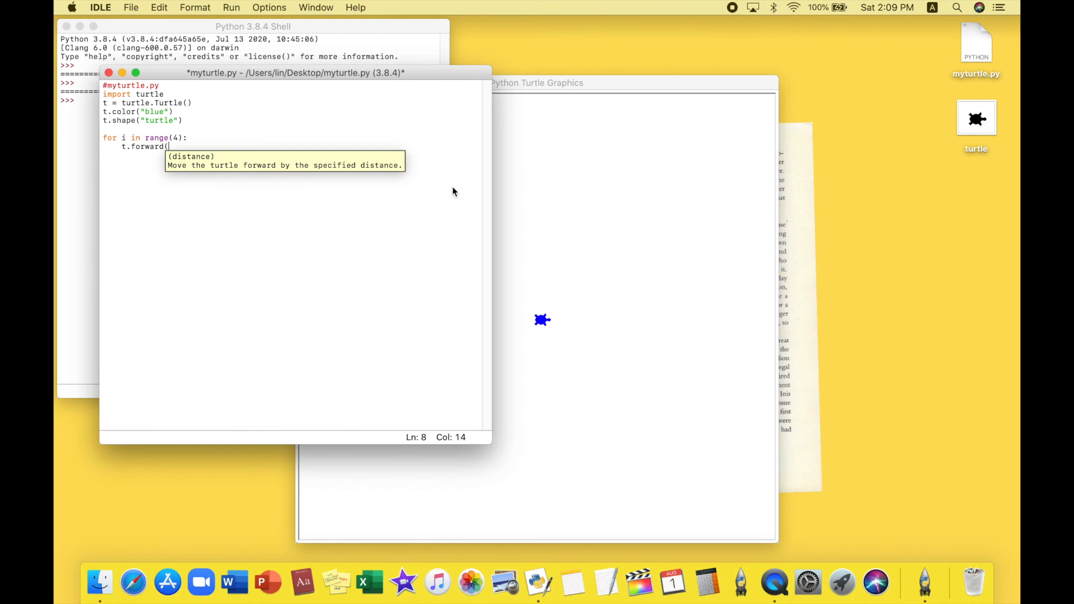
{"action": "type", "text": "150"}
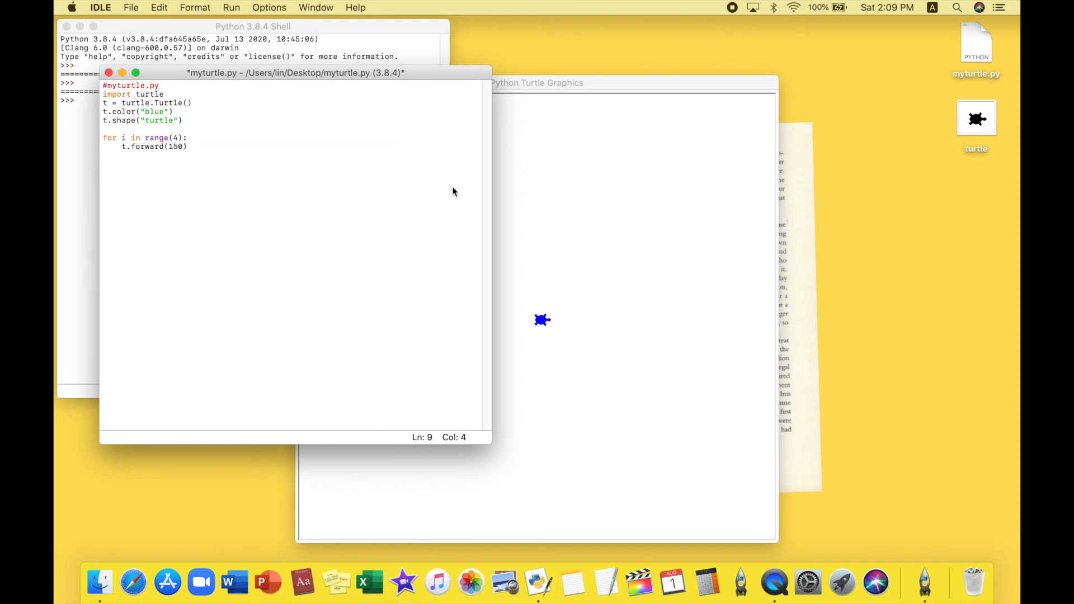
{"action": "type", "text": "t"}
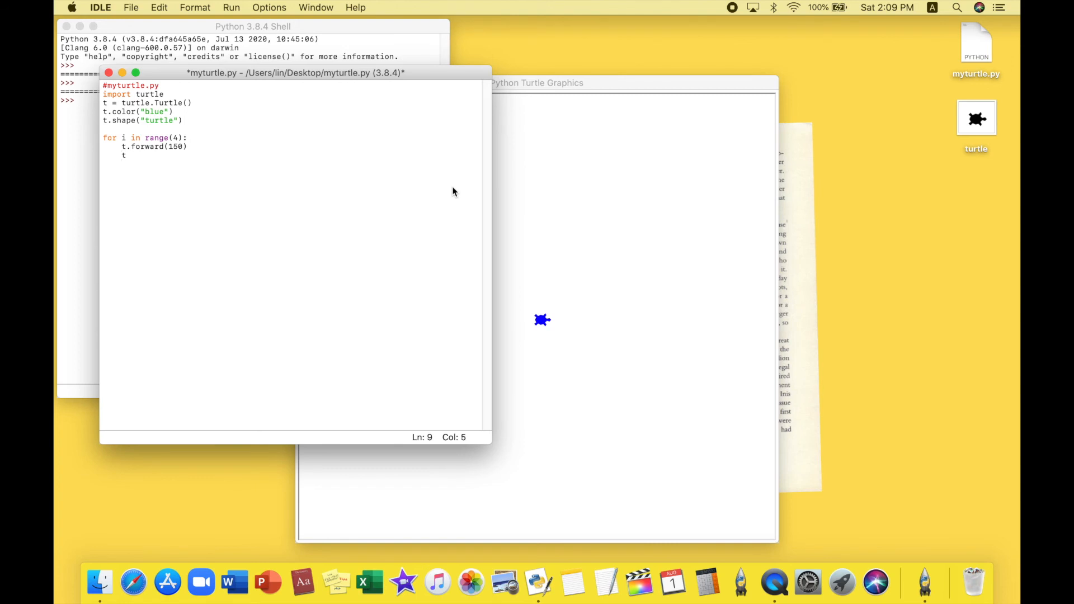
{"action": "type", "text": ".rig"}
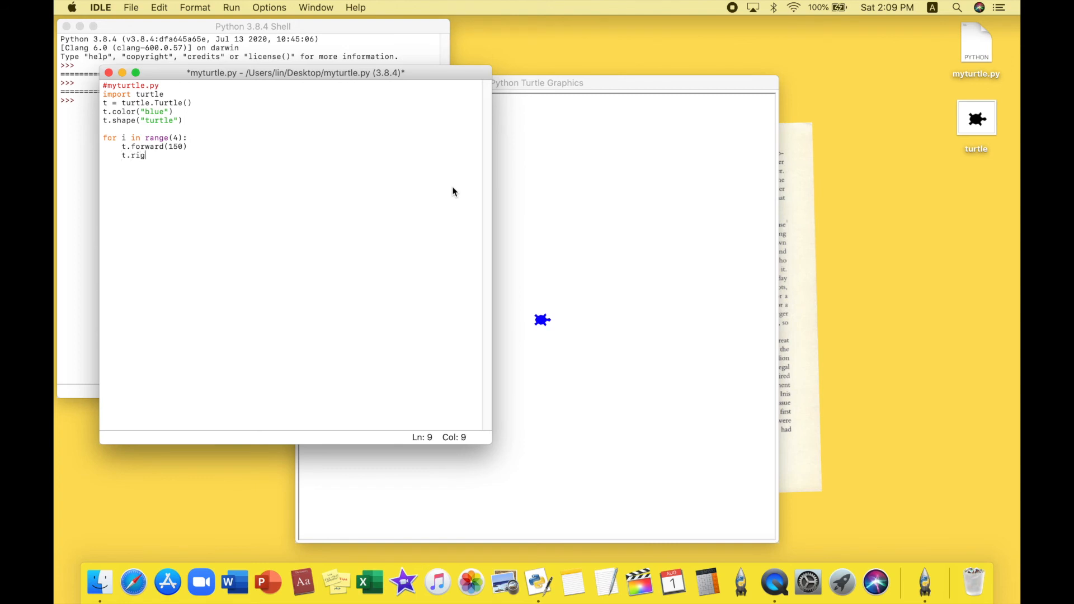
{"action": "type", "text": "ht("}
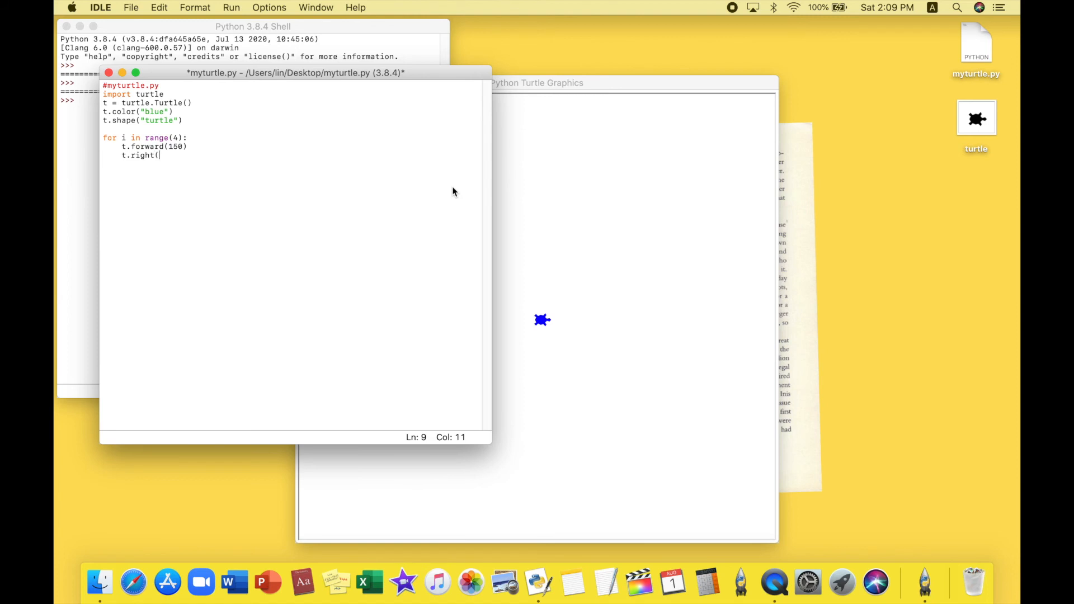
{"action": "type", "text": "90)"}
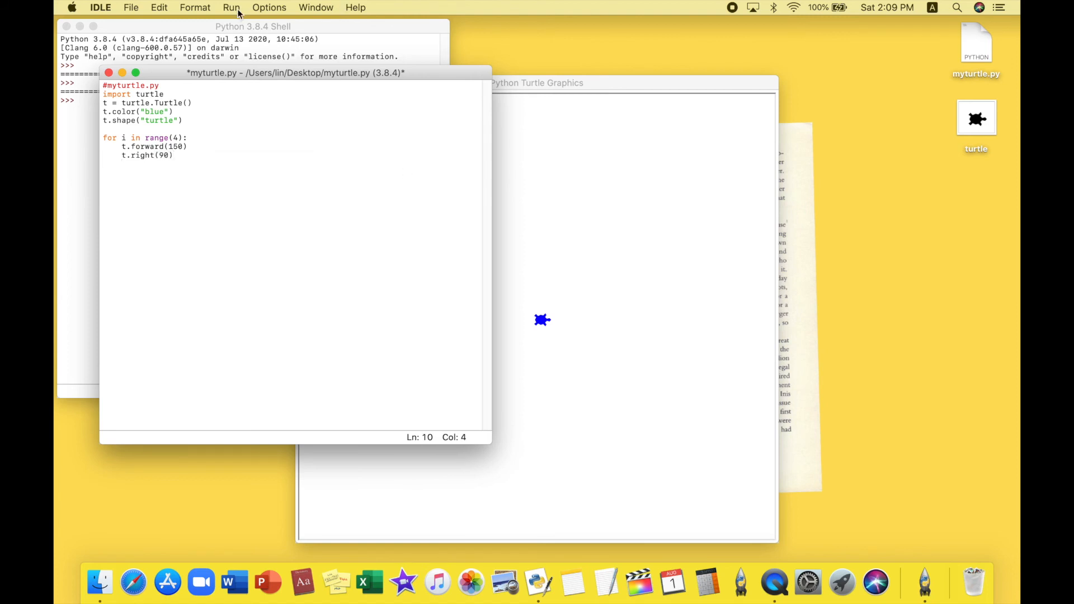
Run the module, confirming the save prompt, so the turtle draws the square.
{"action": "left_click", "coordinate": [231, 8]}
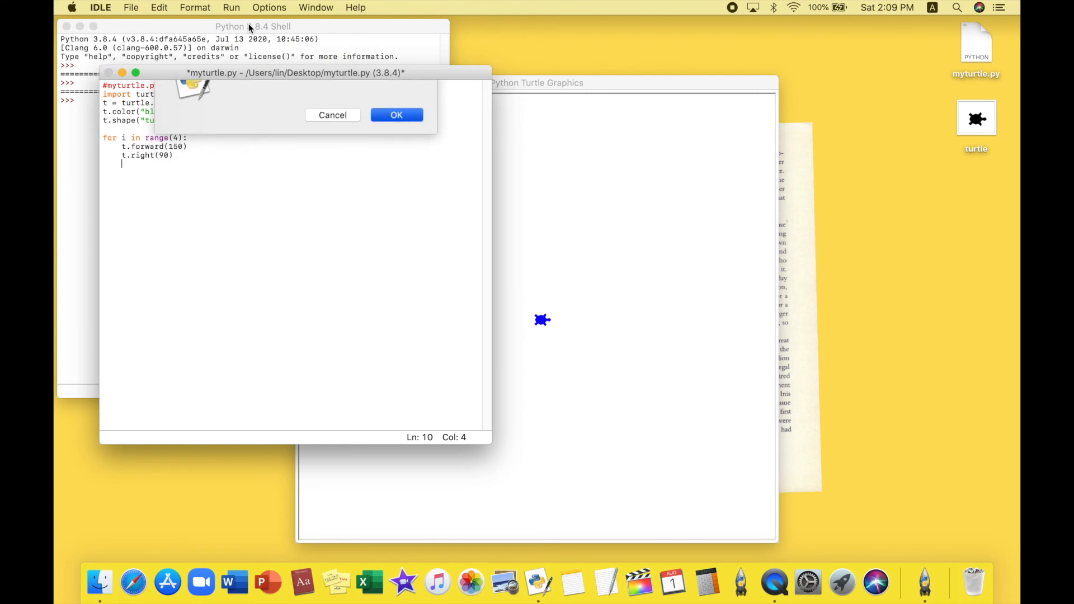
{"action": "left_click", "coordinate": [397, 114]}
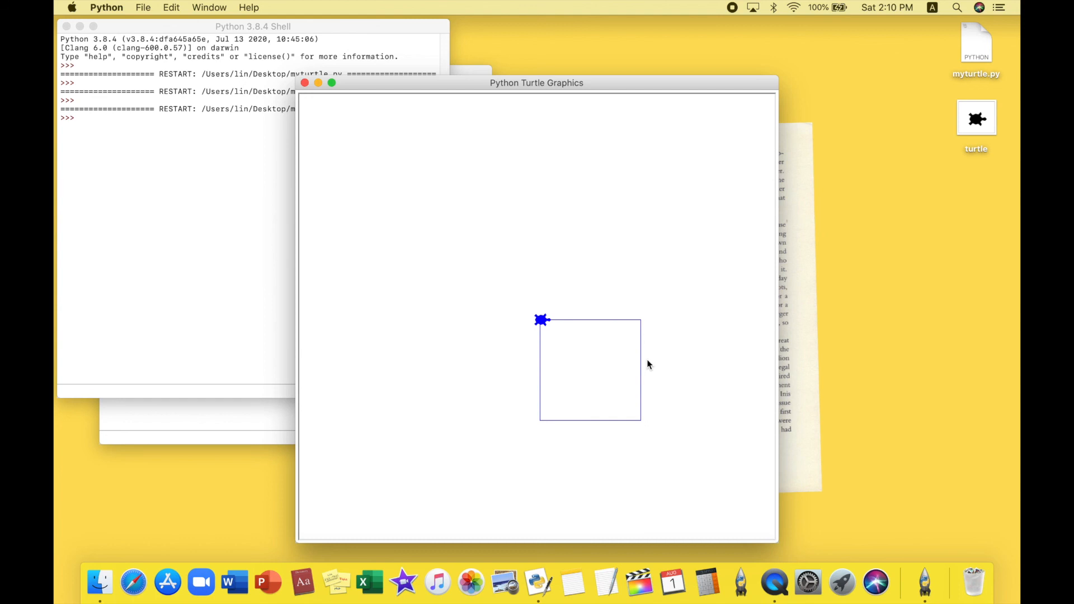
{"action": "mouse_move", "coordinate": [635, 295]}
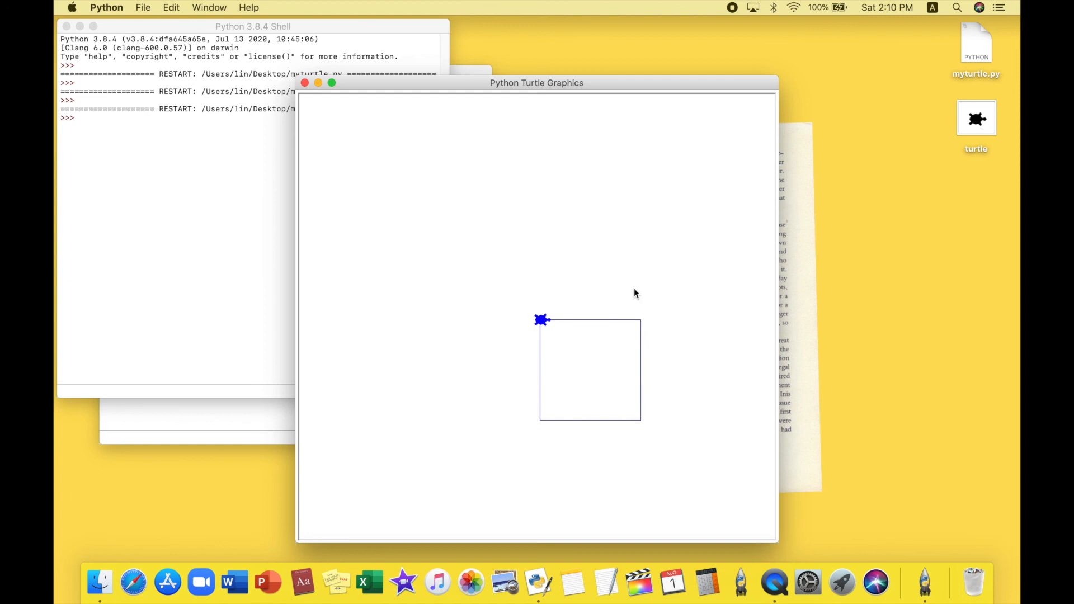
{"action": "mouse_move", "coordinate": [828, 151]}
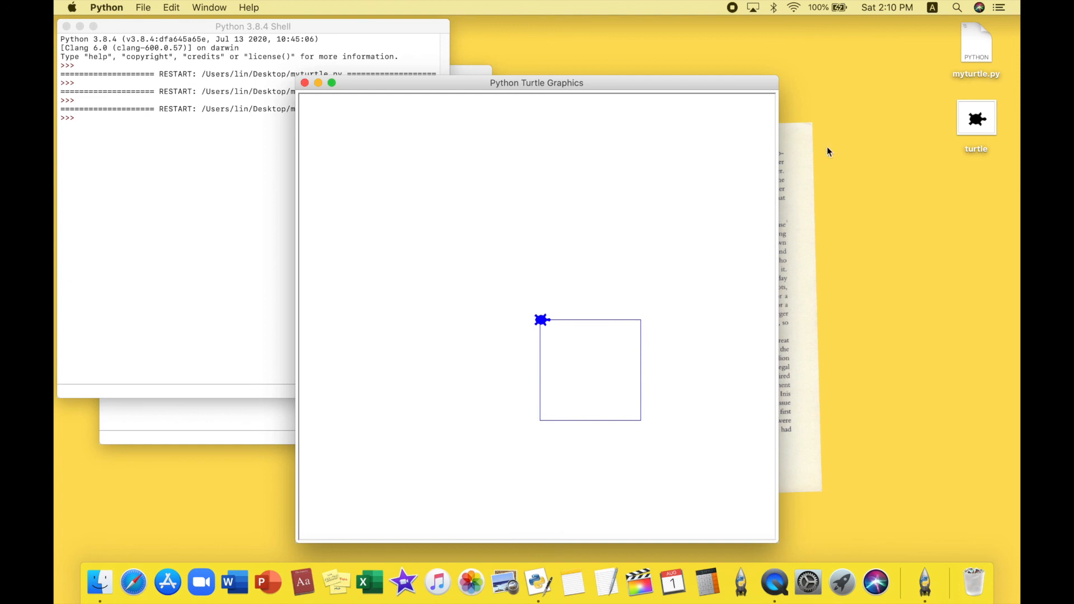